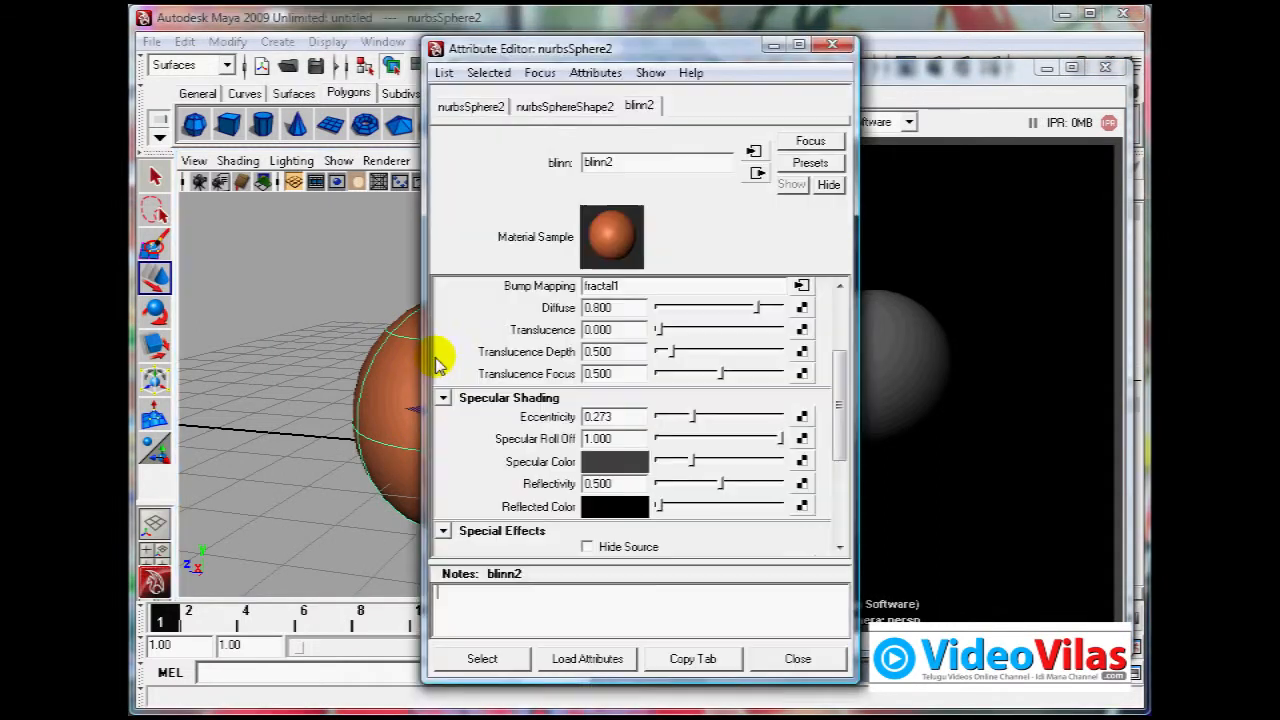
- Scroll up in the blinn2 Attribute Editor toward the Color attribute
scroll(up, 3)
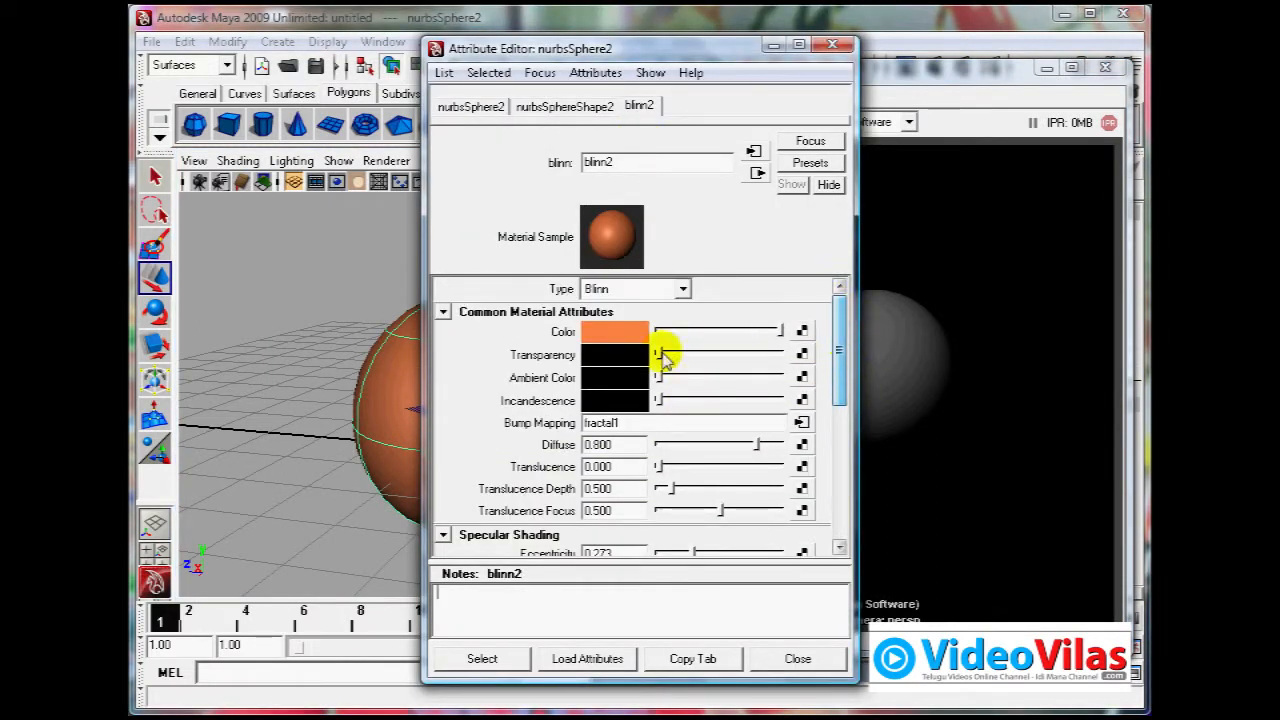
mouse_move(545, 325)
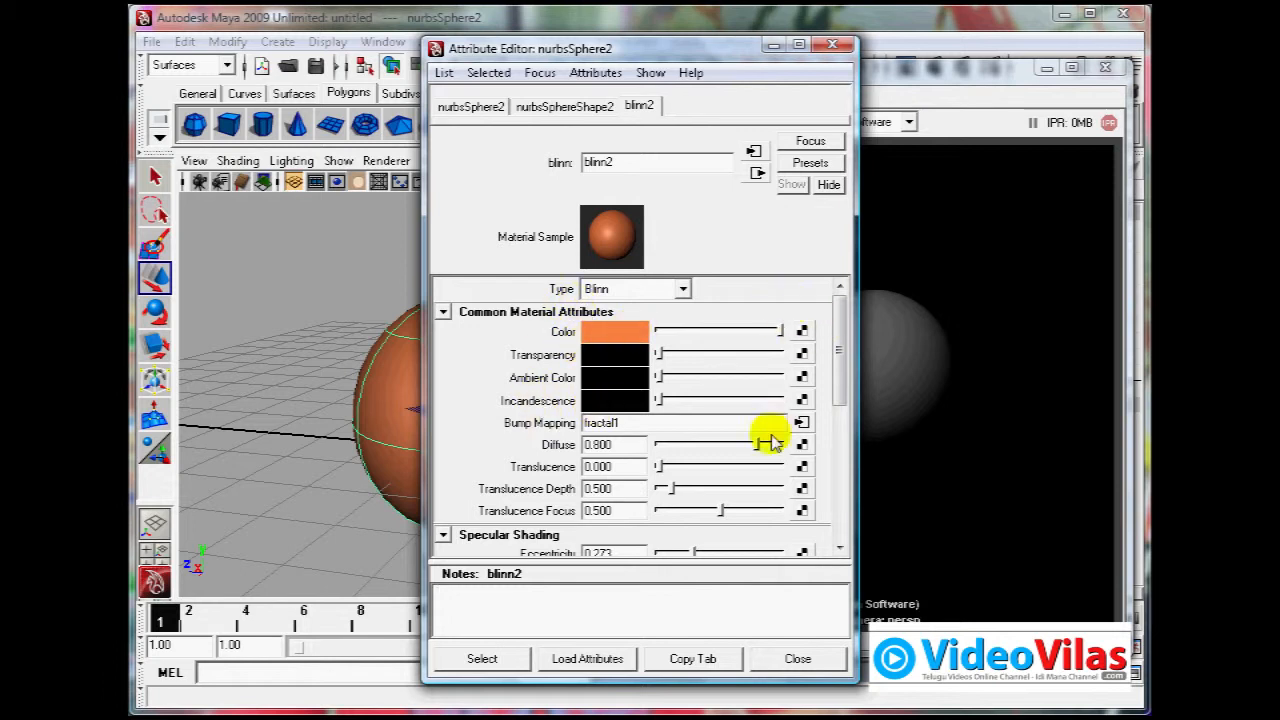
mouse_move(797, 330)
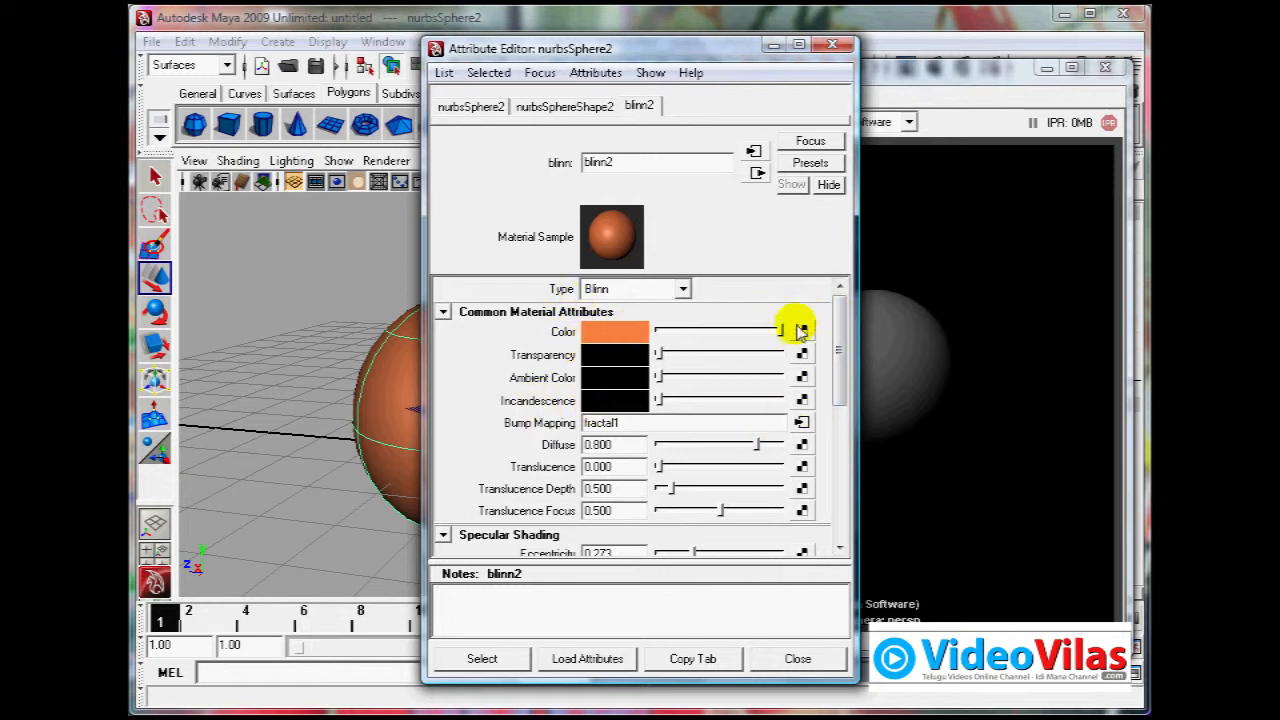
mouse_move(798, 353)
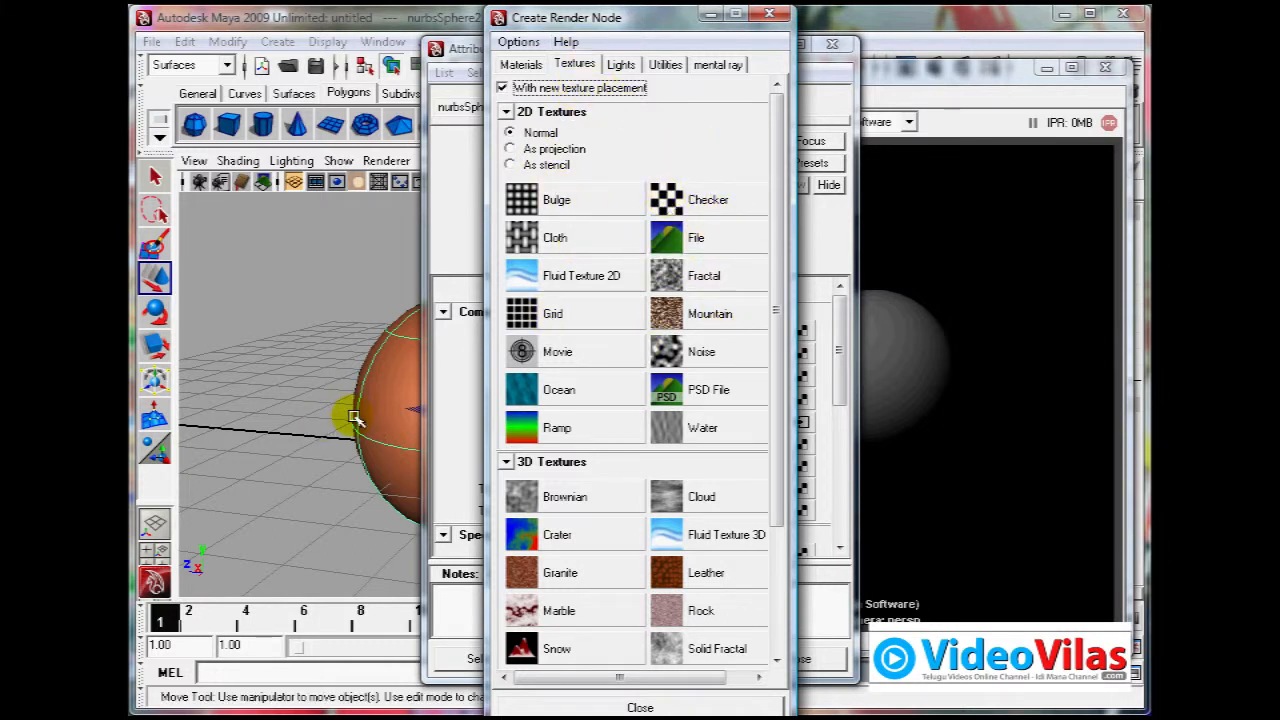
- Connect a Checker texture to blinn2's colour, then reselect the sphere and show blinn2
click(707, 199)
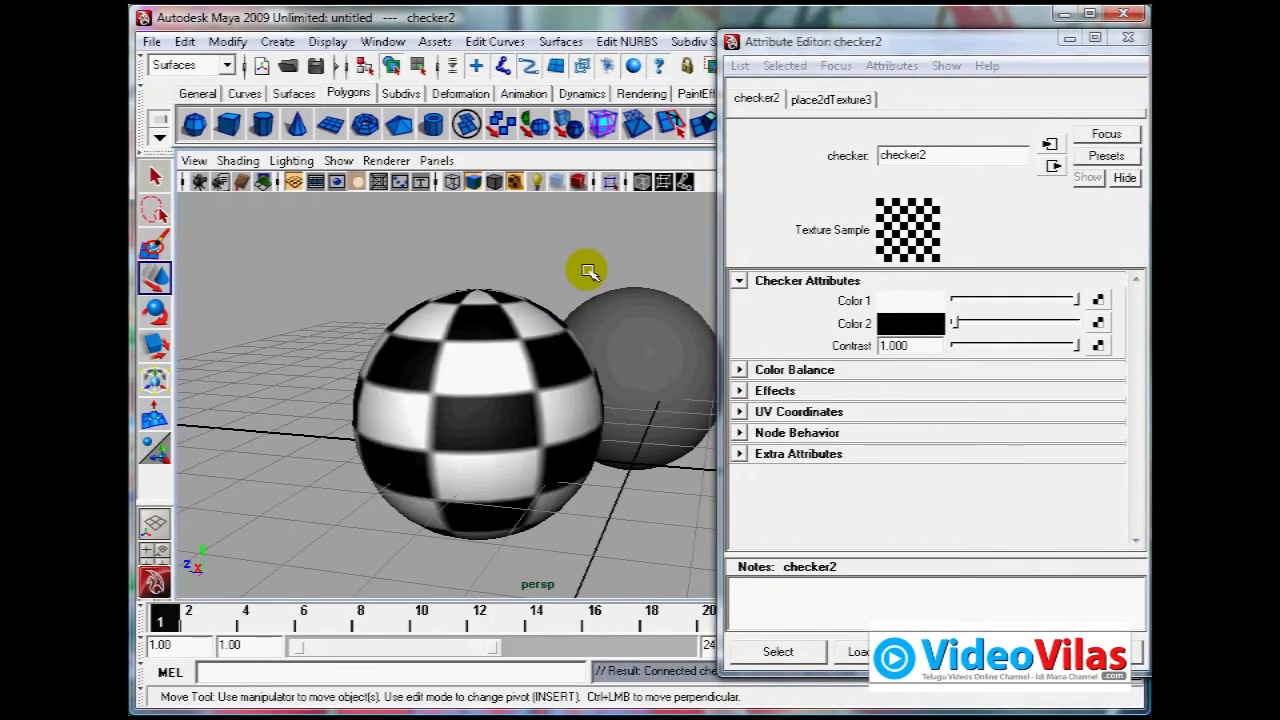
click(445, 432)
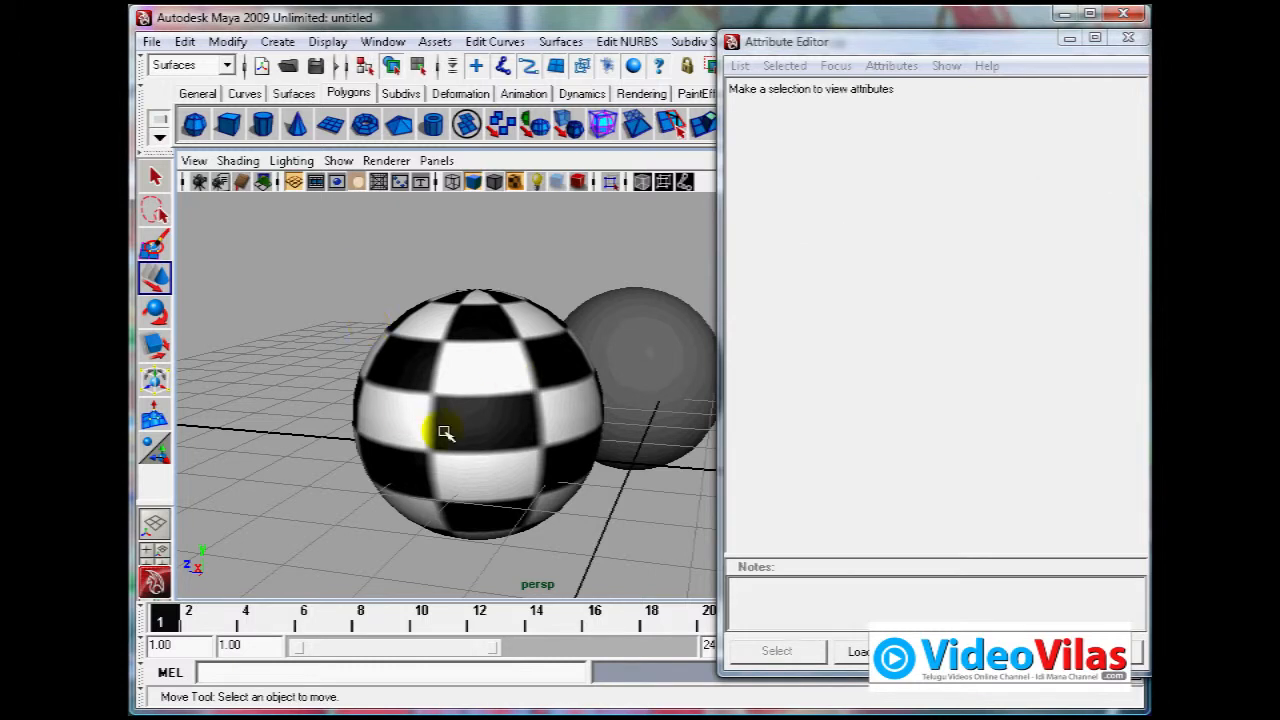
drag(445, 432, 371, 402)
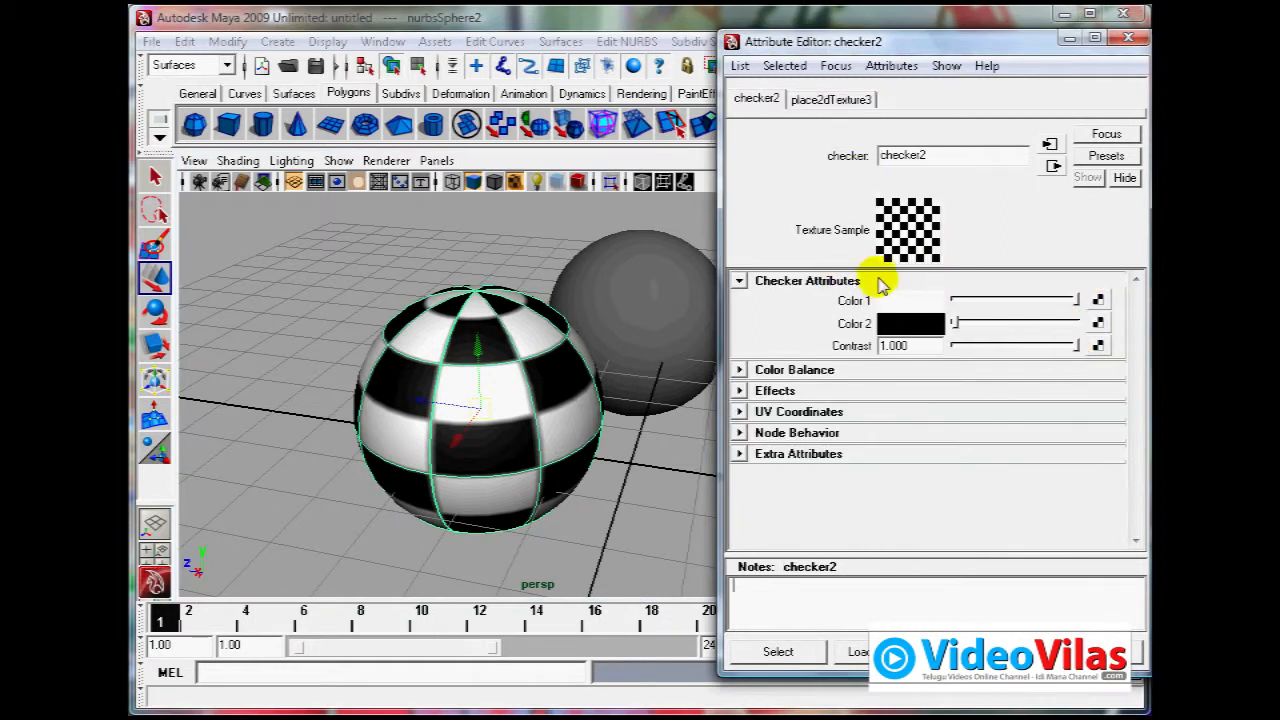
click(1050, 167)
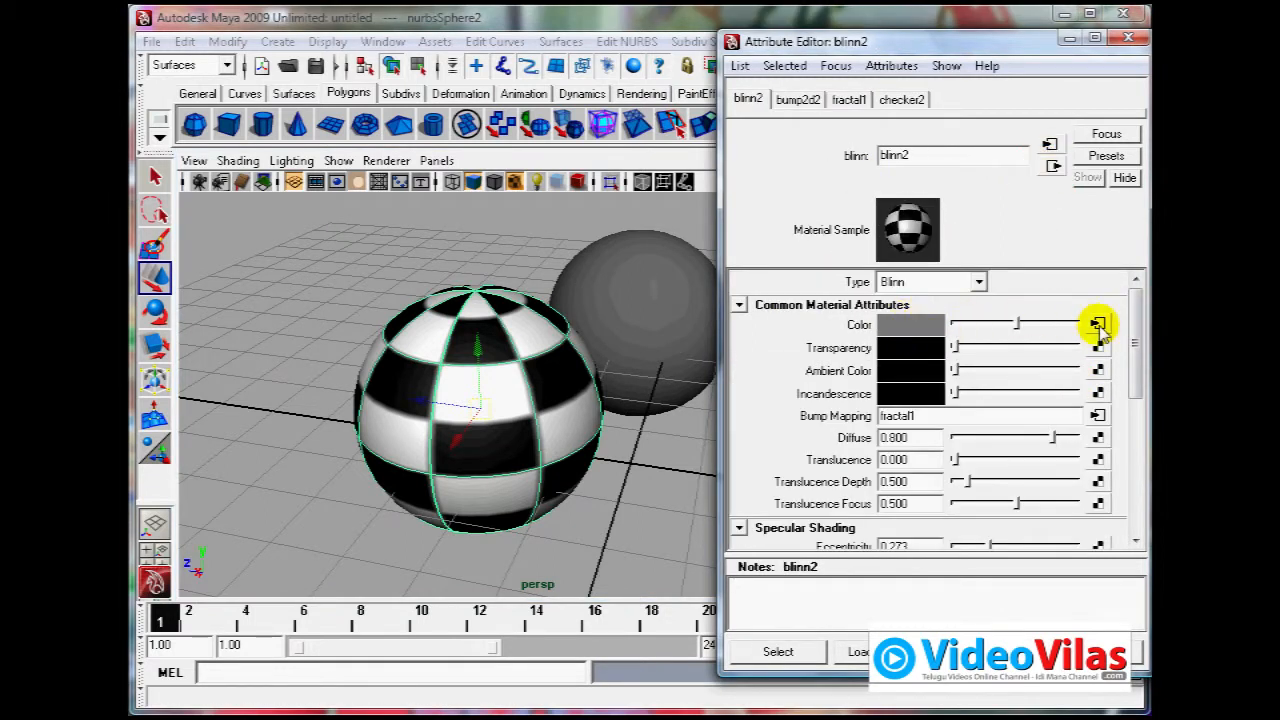
- Set the checker's Color 1 to green and Color 2 to red
click(1097, 325)
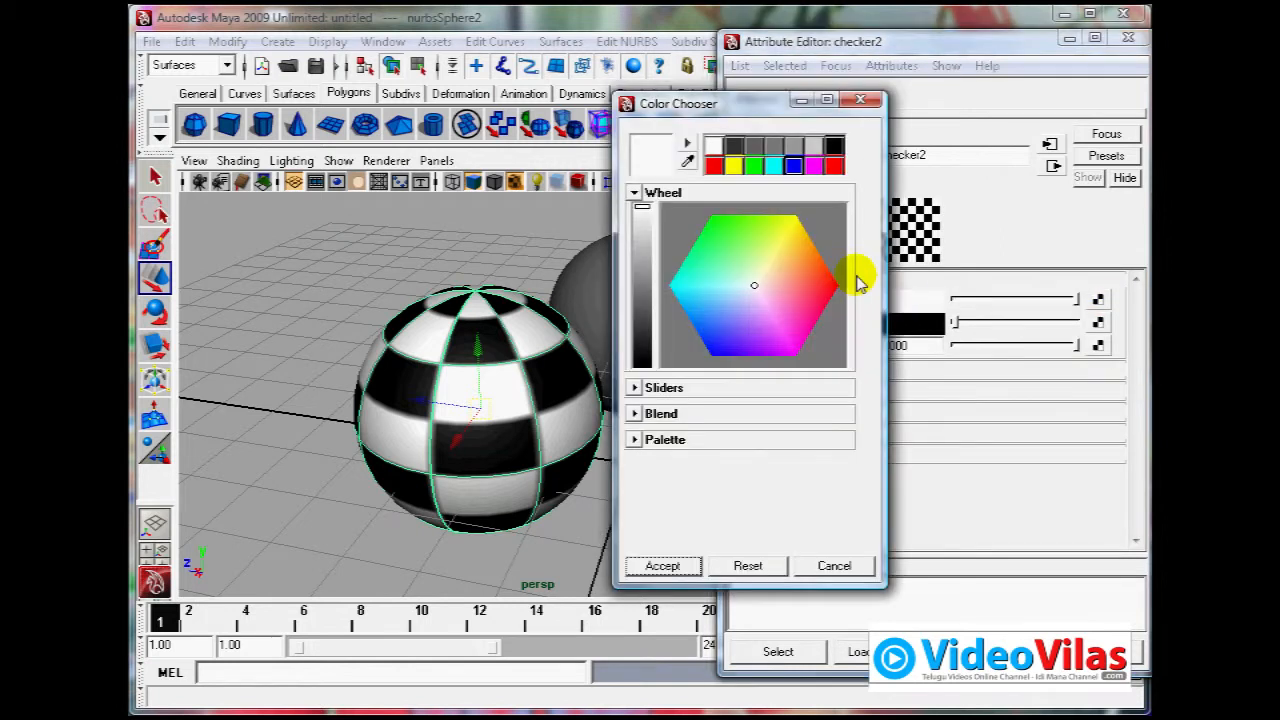
click(732, 237)
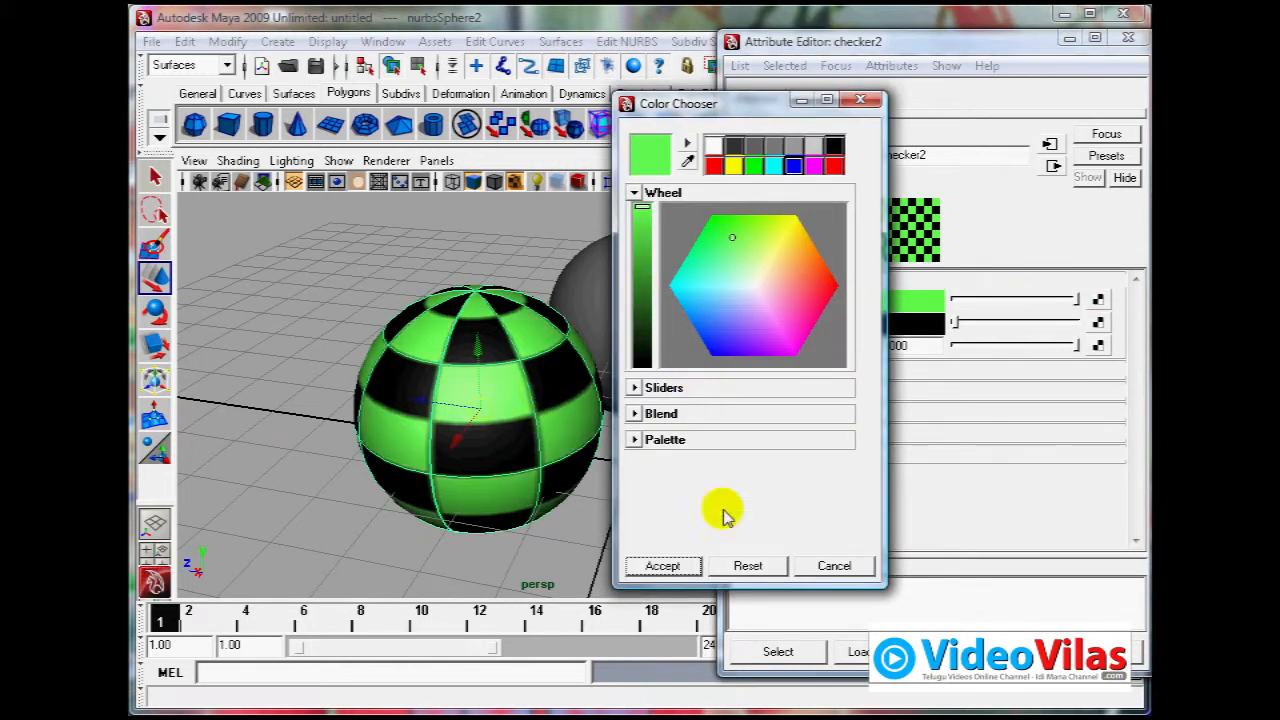
click(702, 232)
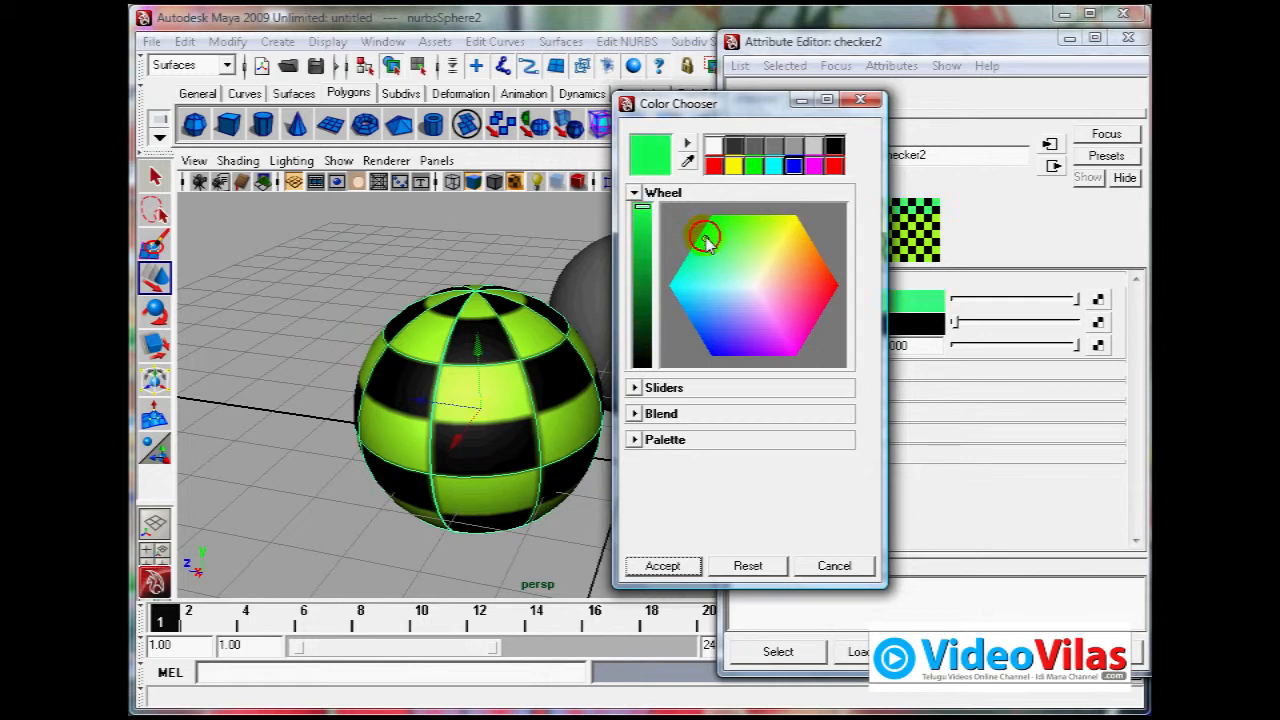
click(662, 565)
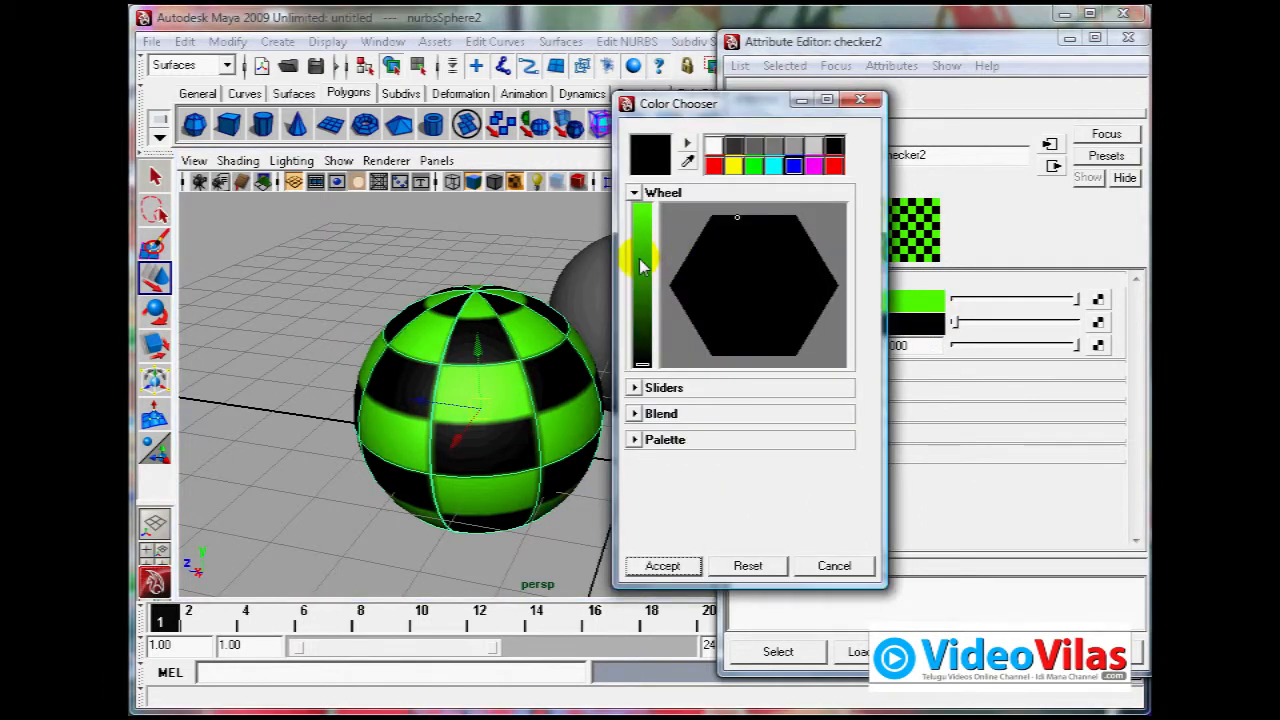
drag(642, 360, 642, 320)
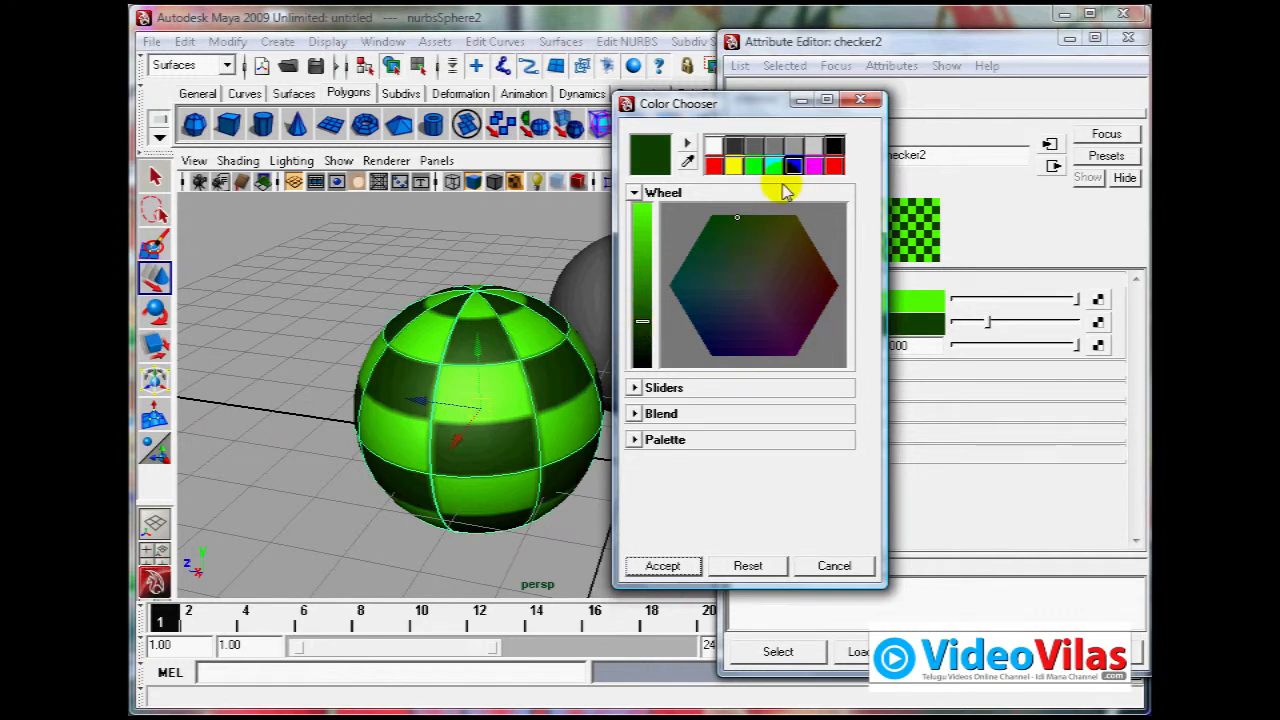
click(733, 166)
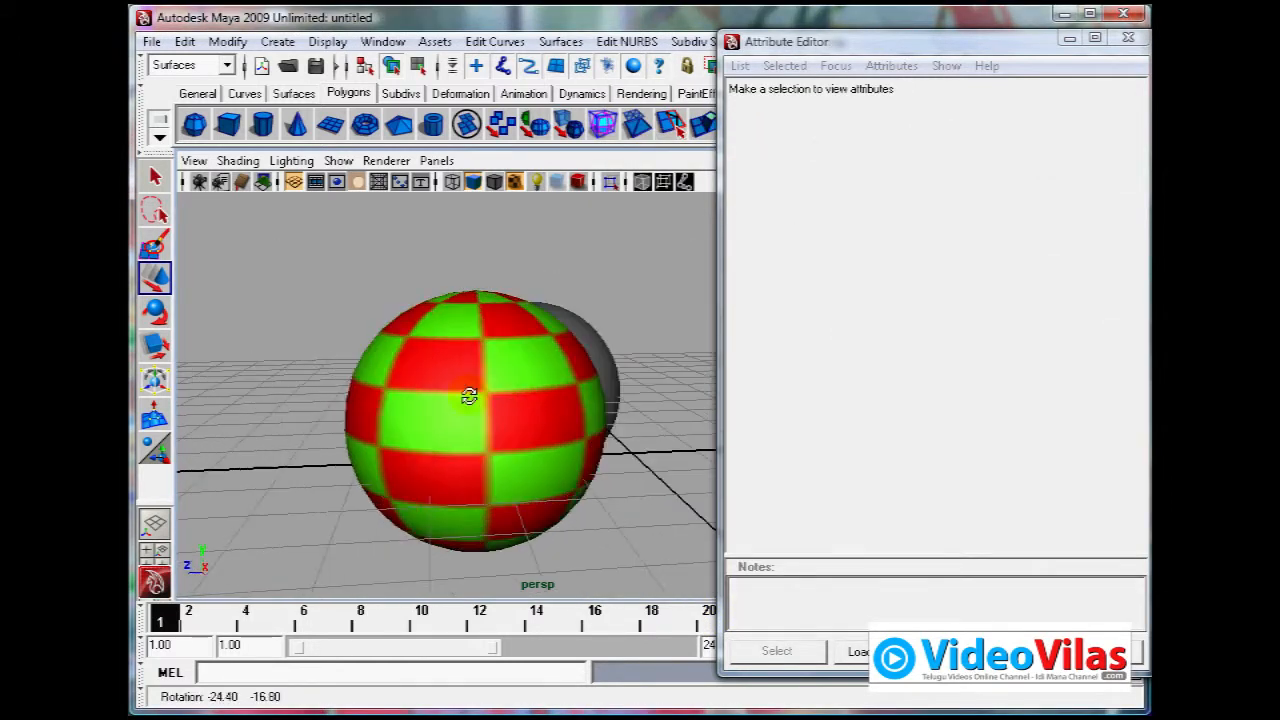
- Orbit the view around the spheres
drag(500, 400, 450, 430)
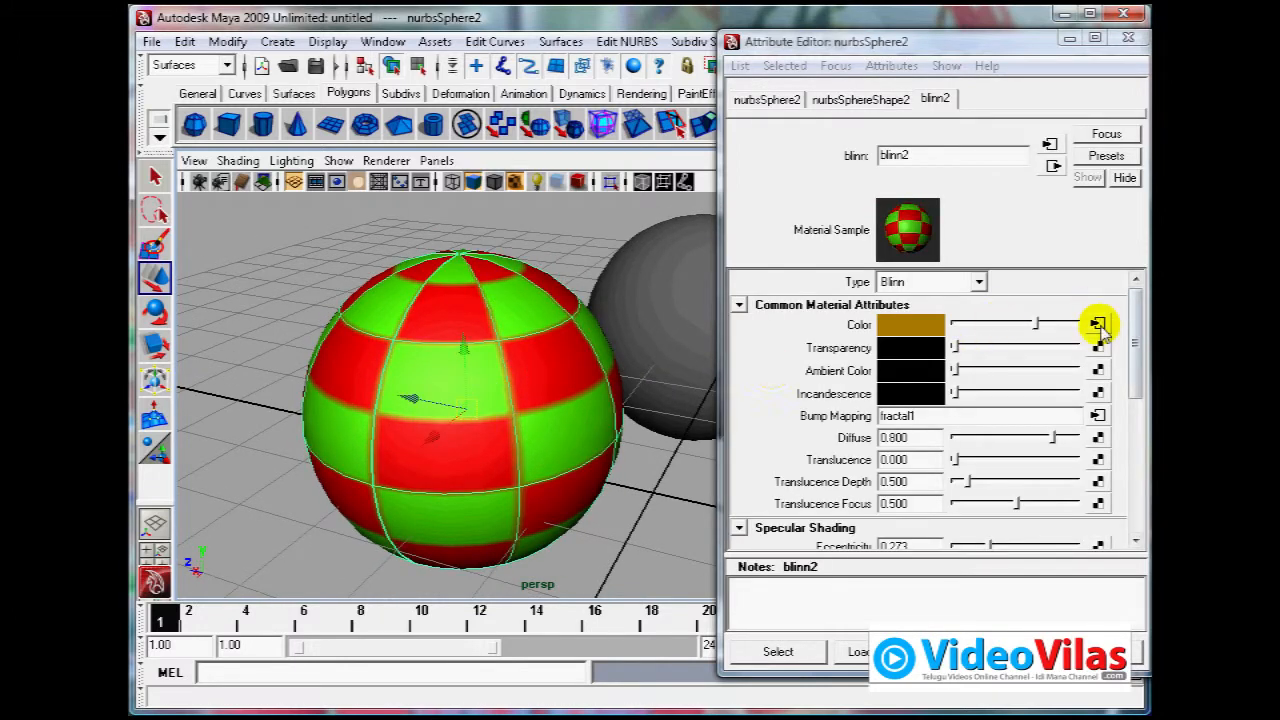
mouse_move(261, 123)
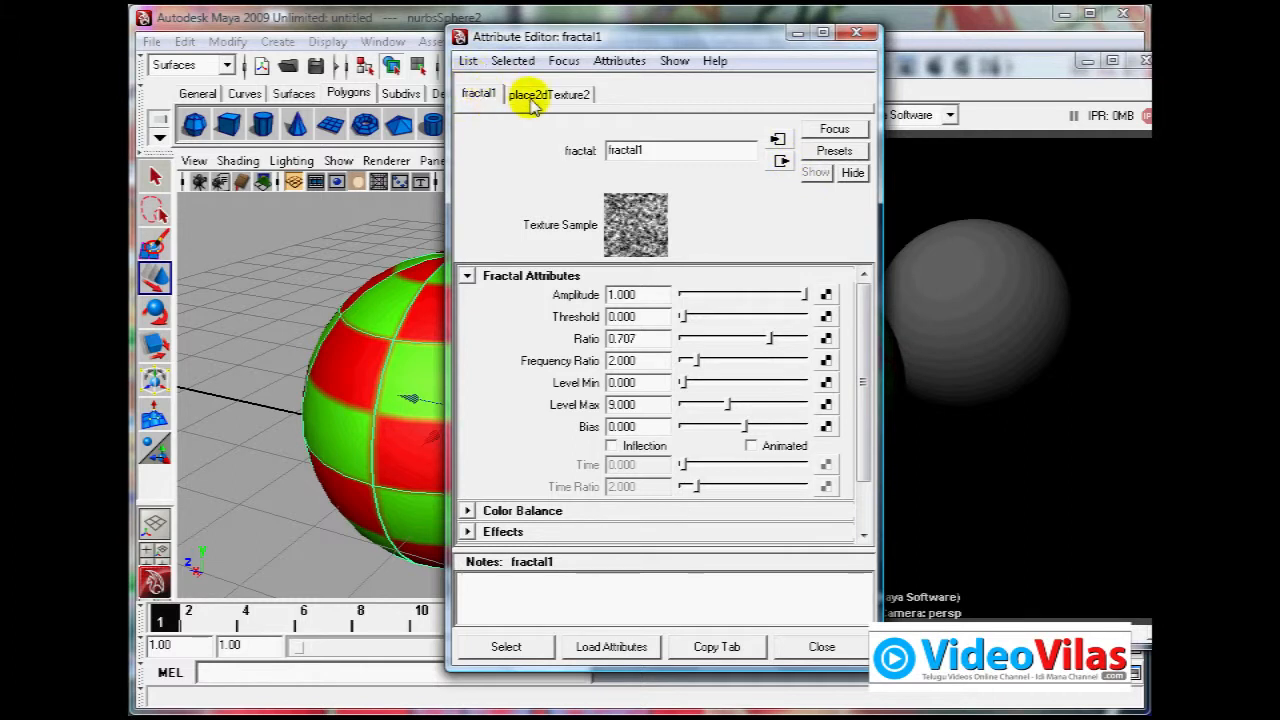
- Show the fractal texture's place2dTexture2 placement settings
click(530, 94)
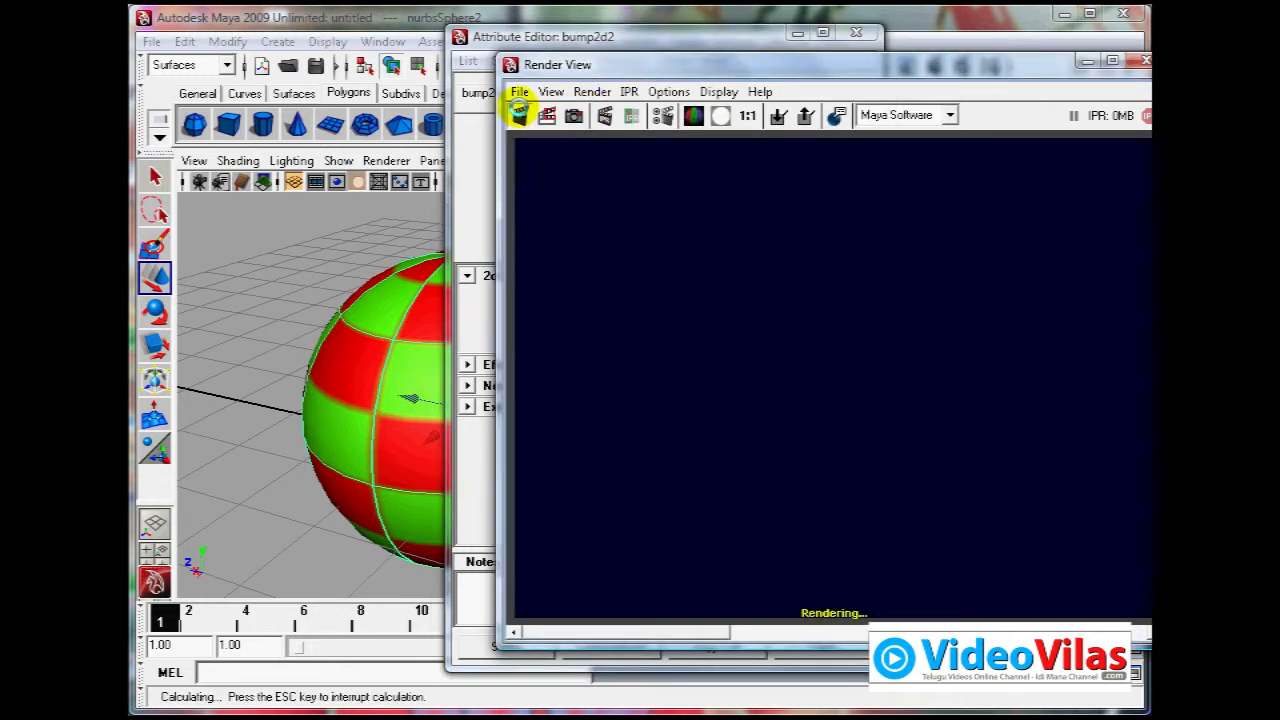
- Render the current frame showing the bumpy red-and-green checkered sphere
click(519, 114)
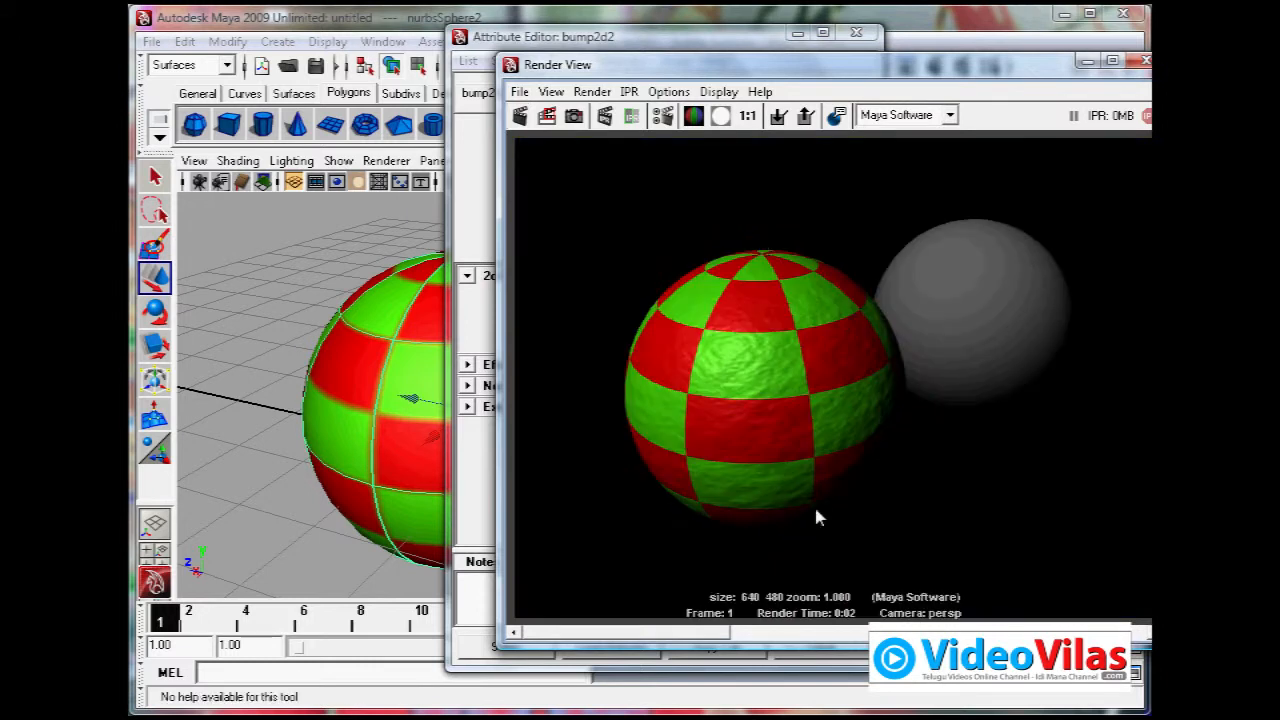
mouse_move(730, 370)
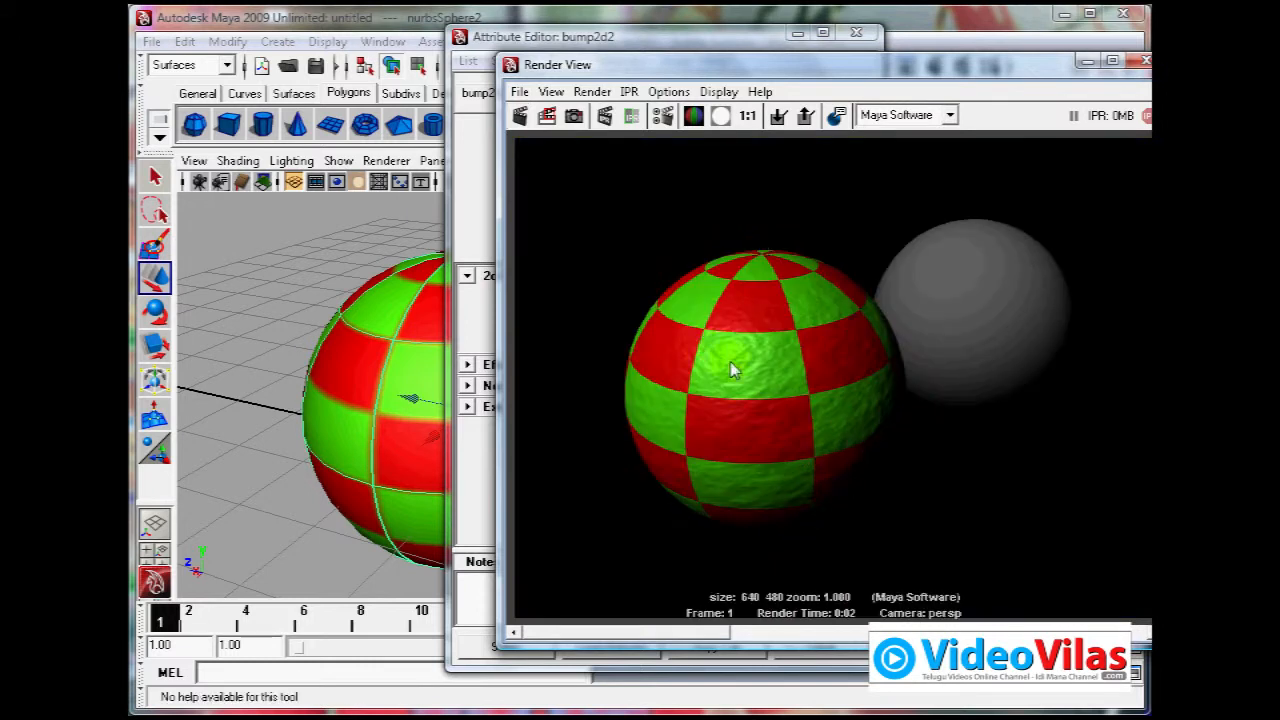
mouse_move(818, 447)
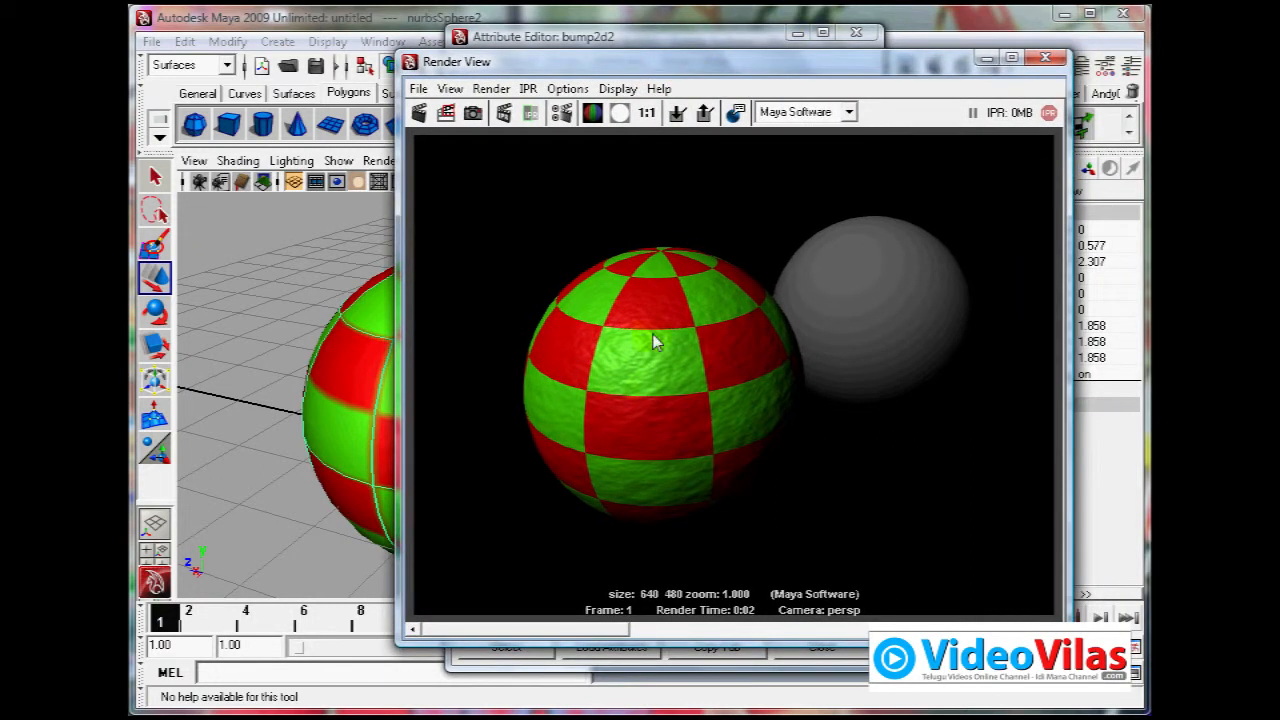
mouse_move(675, 393)
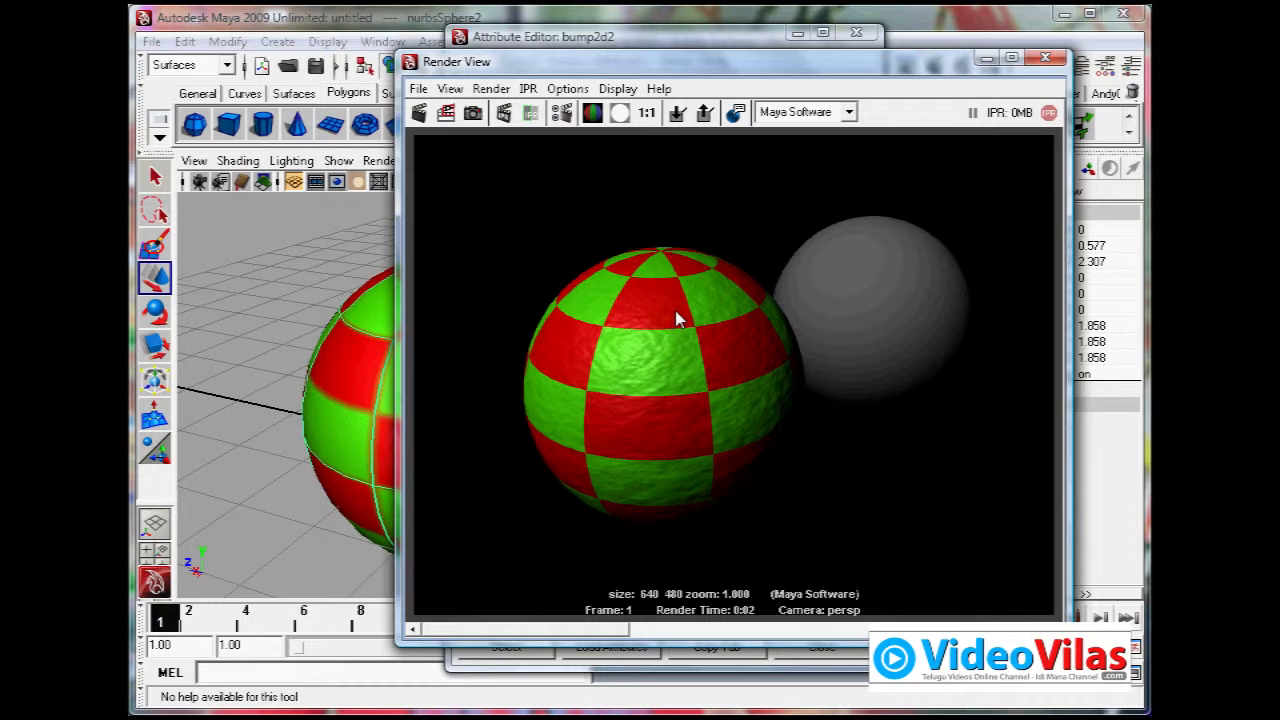
mouse_move(703, 292)
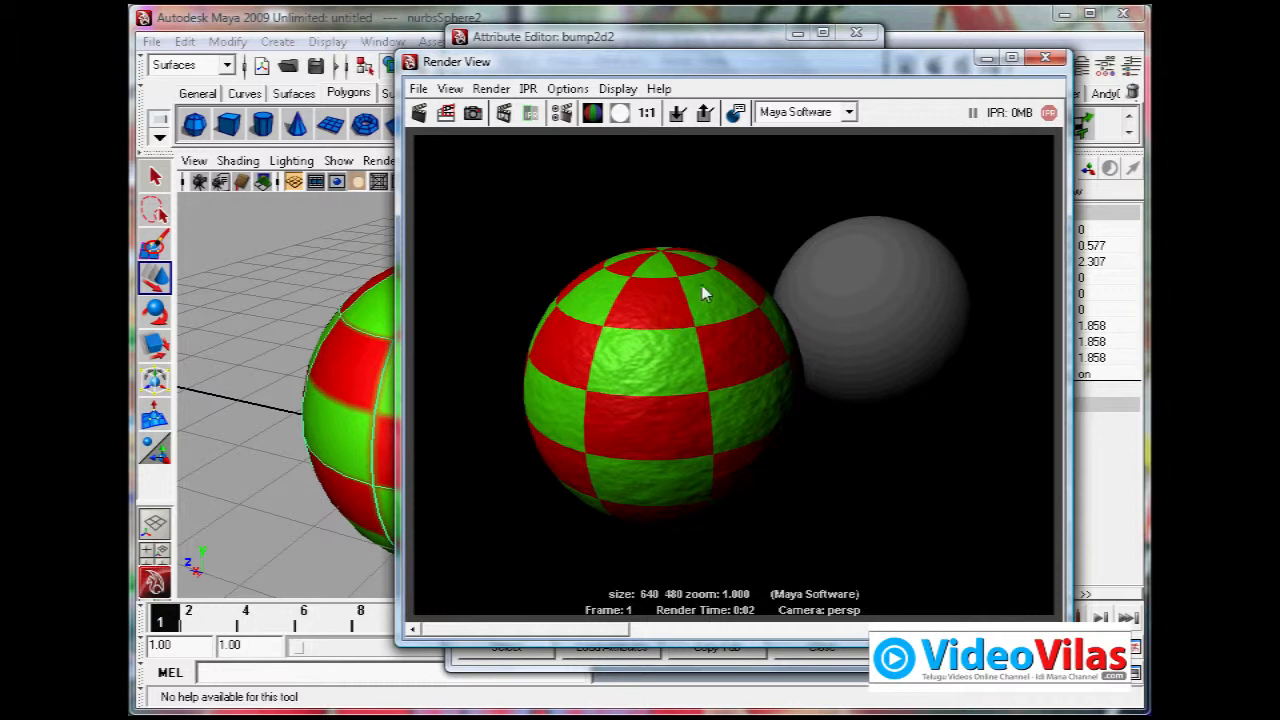
mouse_move(655, 322)
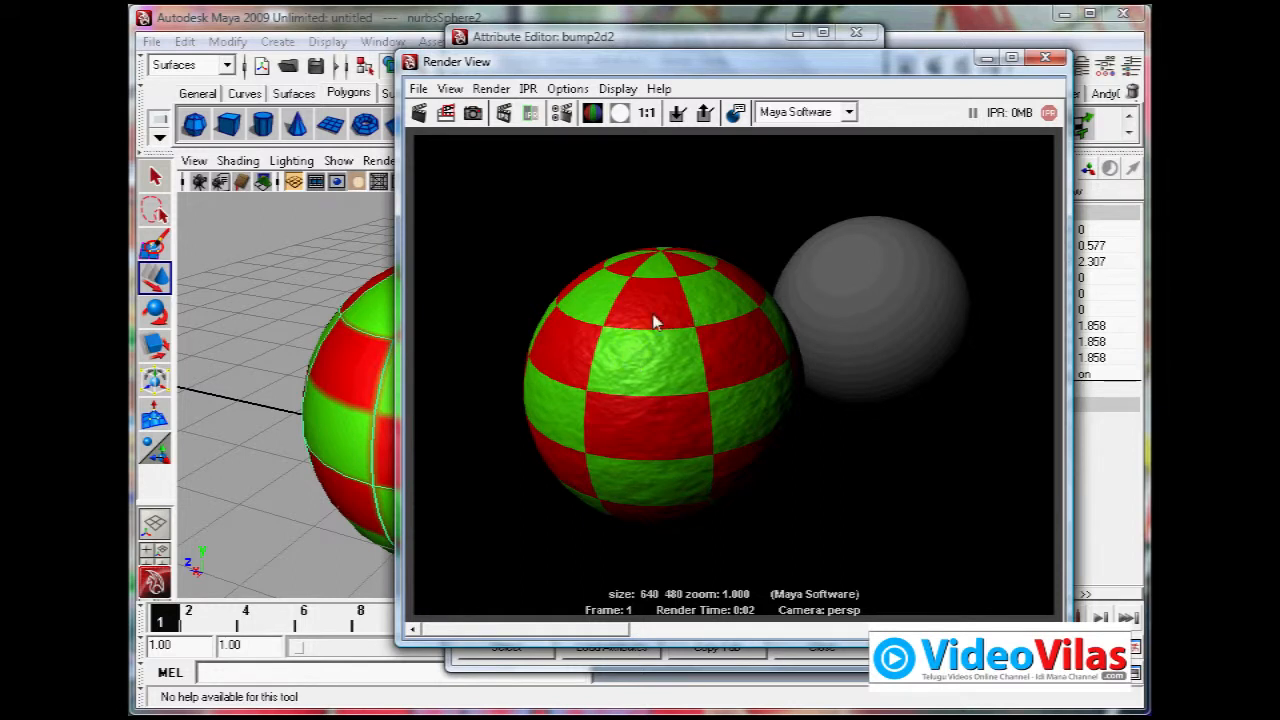
mouse_move(680, 350)
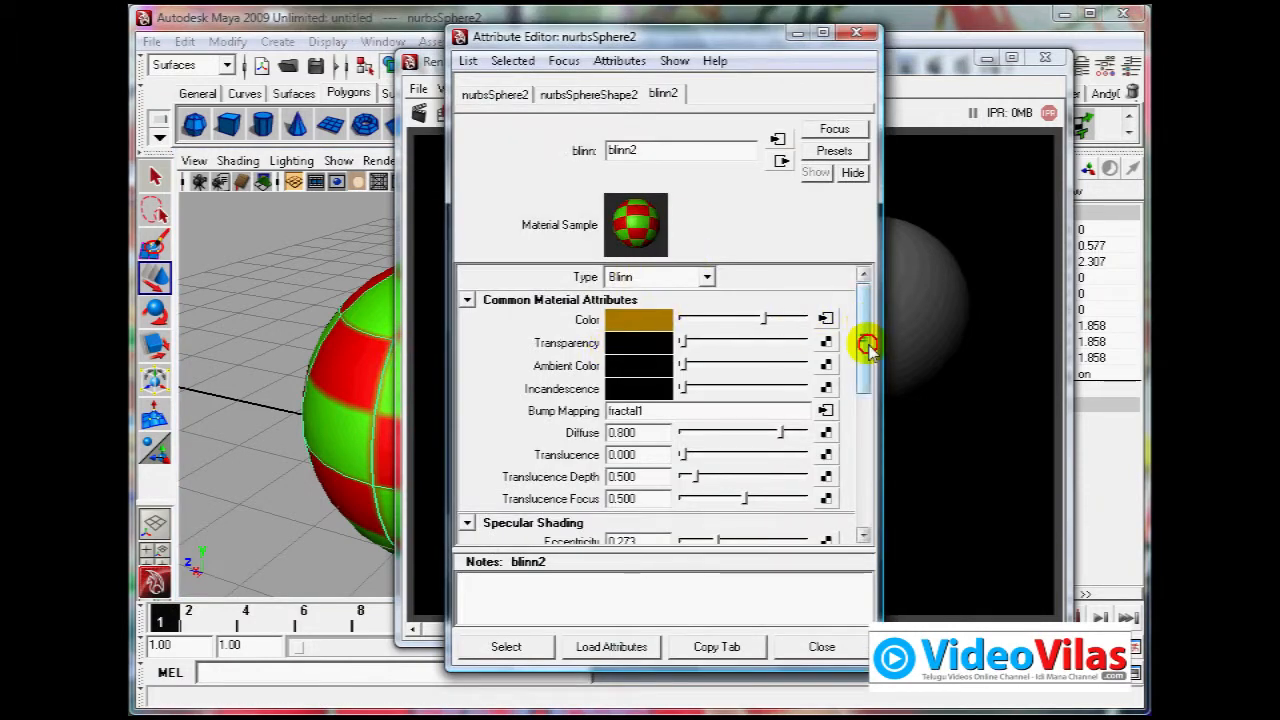
scroll(down, 3)
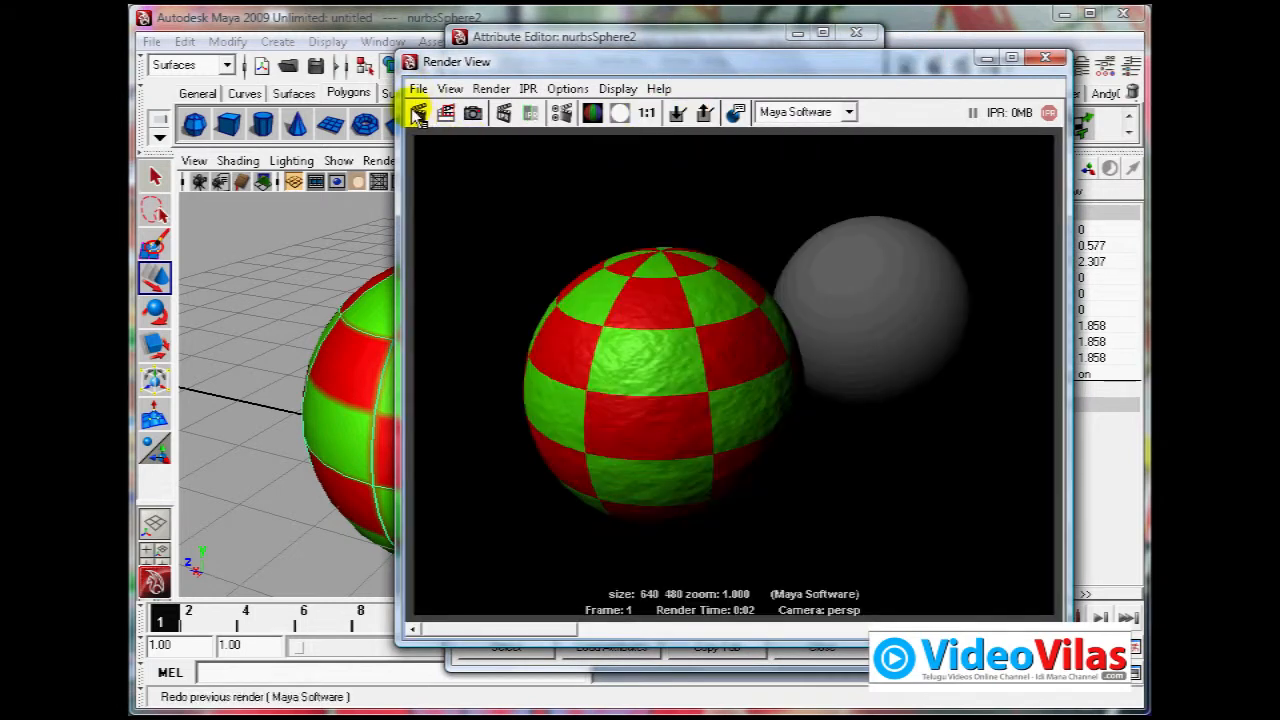
- Redo the previous render to see the checker and bump again
click(418, 111)
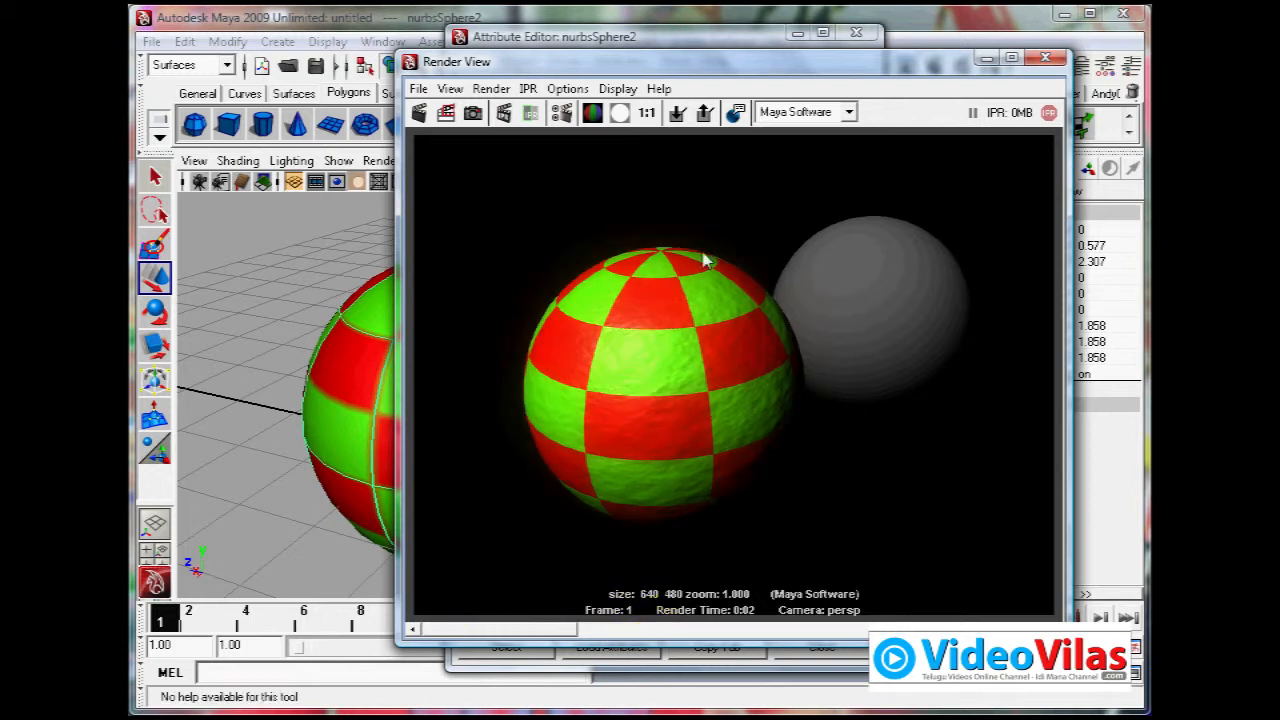
mouse_move(785, 68)
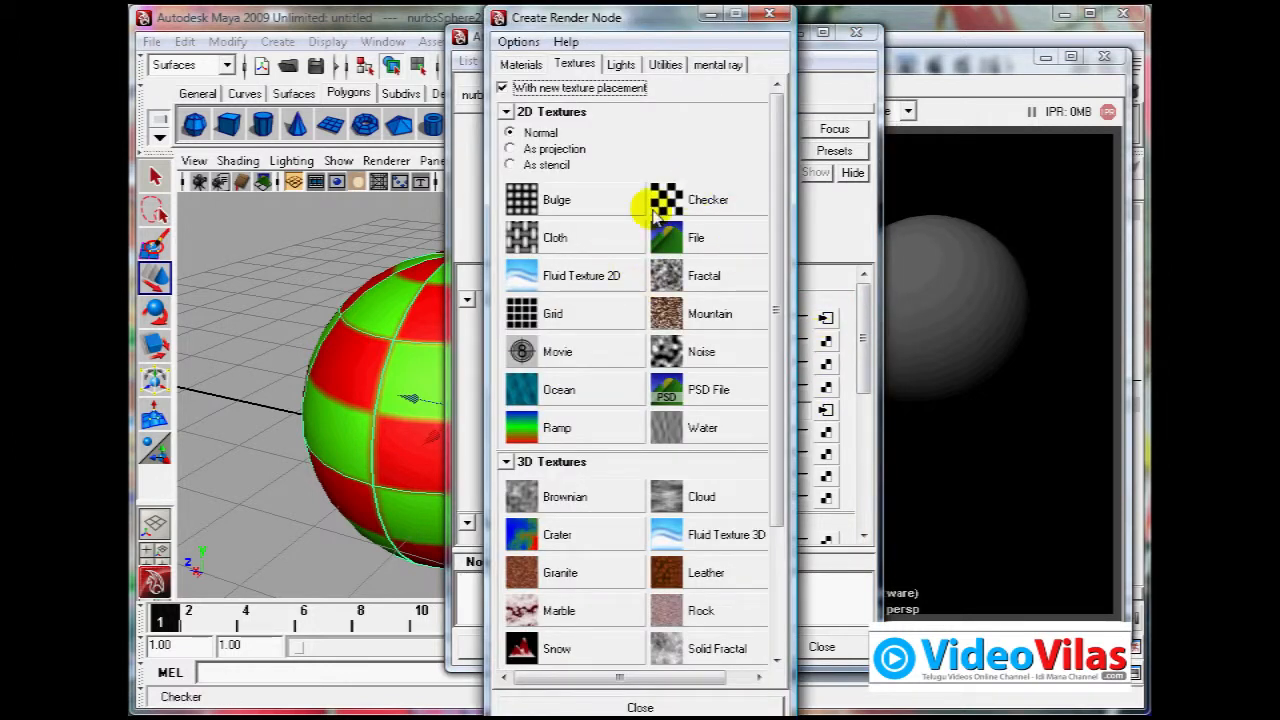
- Choose Checker as the texture driving the material's transparency
click(556, 427)
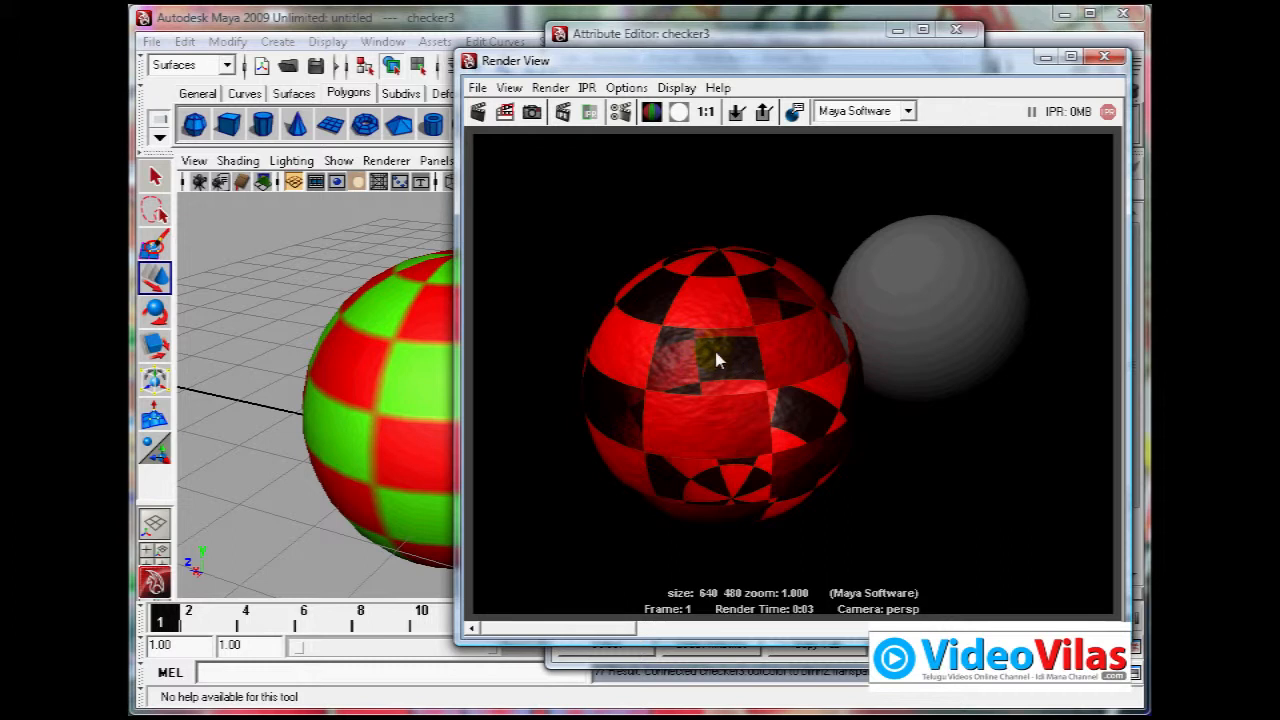
mouse_move(693, 428)
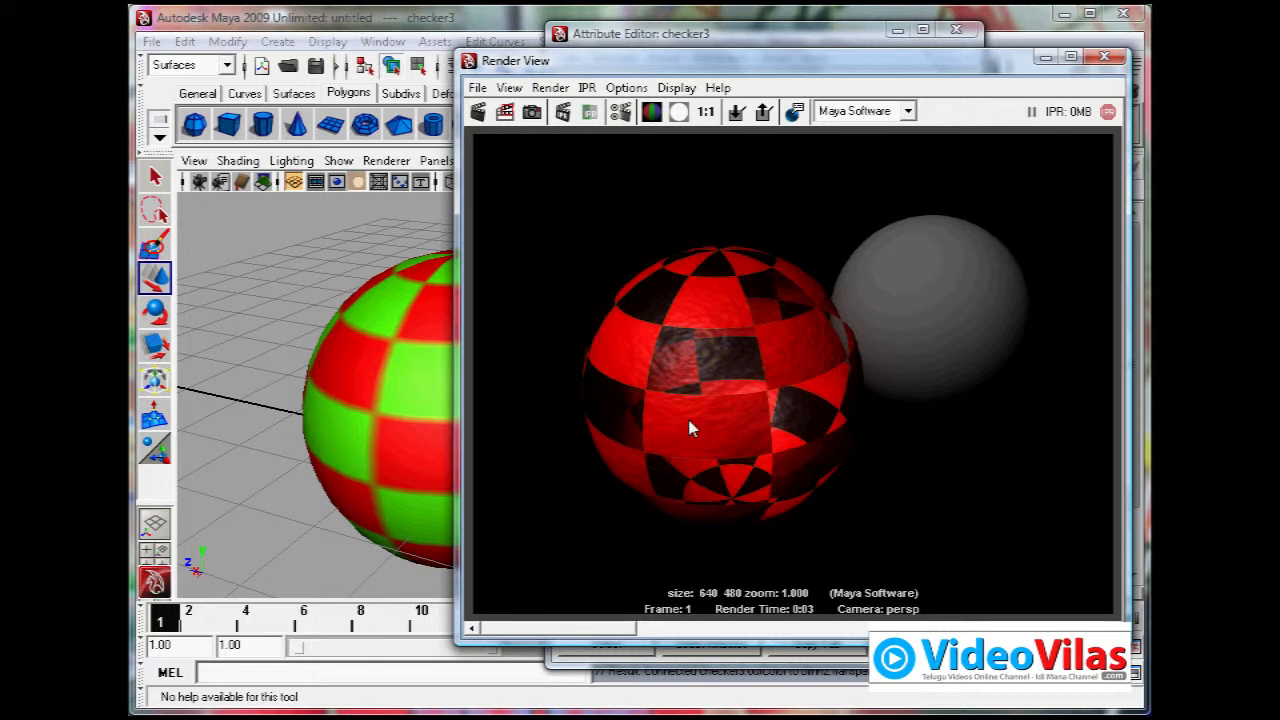
mouse_move(738, 312)
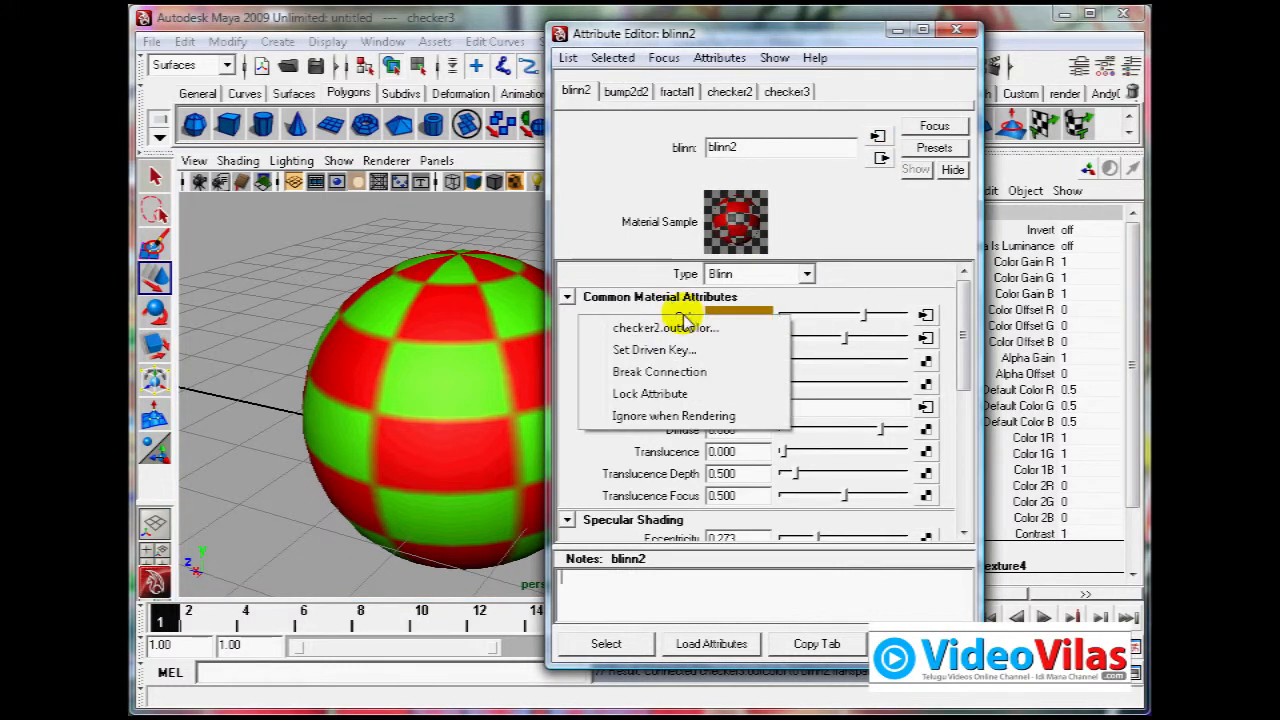
- Break the checker's connection to the blinn2 Color attribute
click(659, 371)
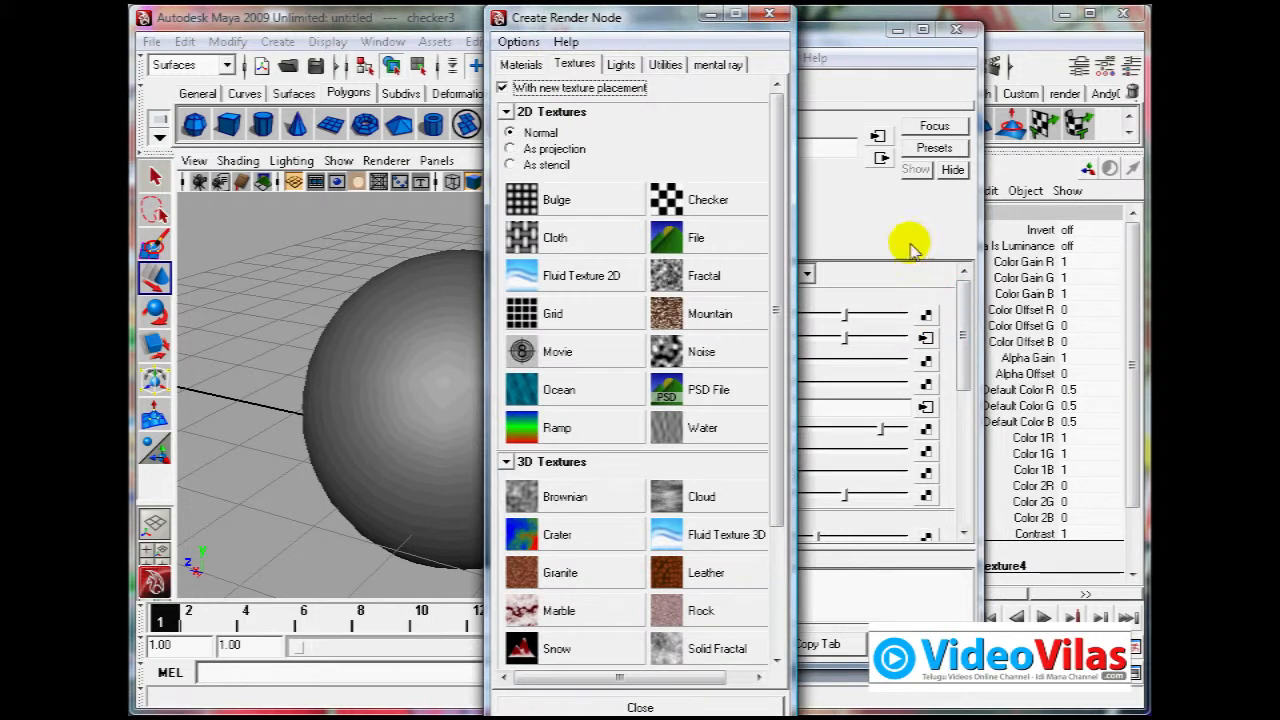
mouse_move(770, 427)
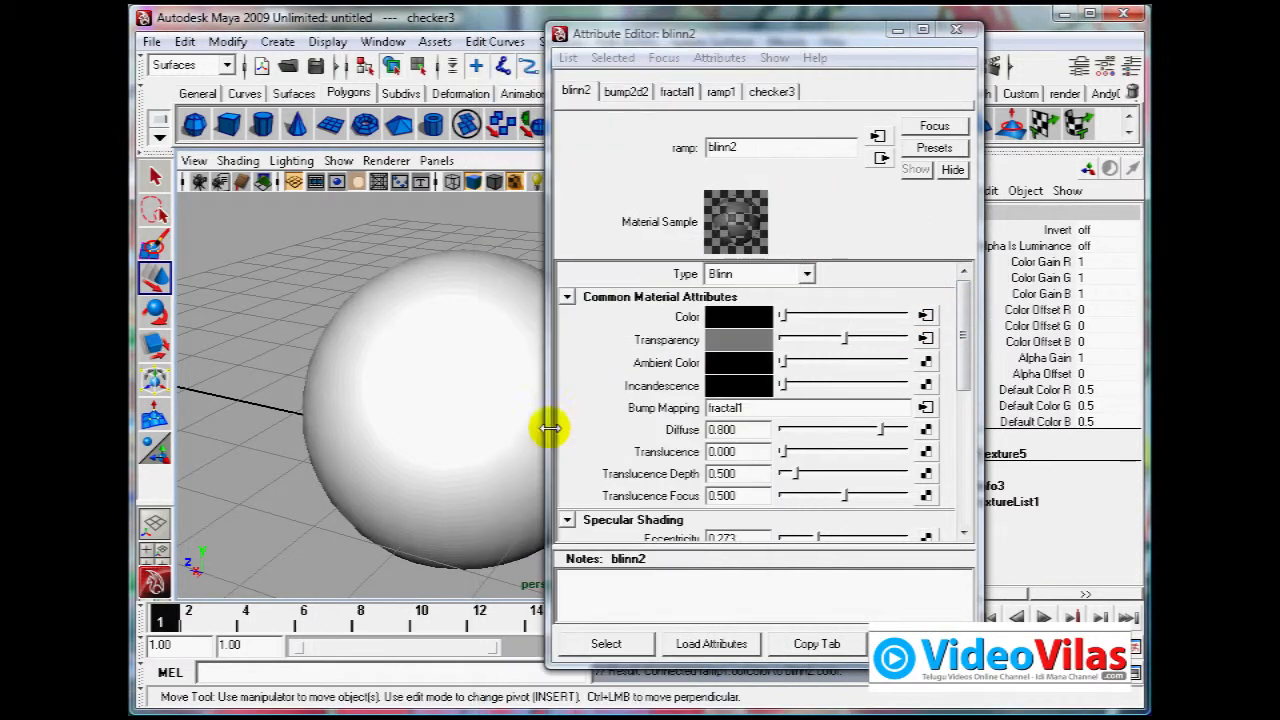
- In ramp1, move the green colour marker lower and set Type to Diagonal Ramp
click(720, 91)
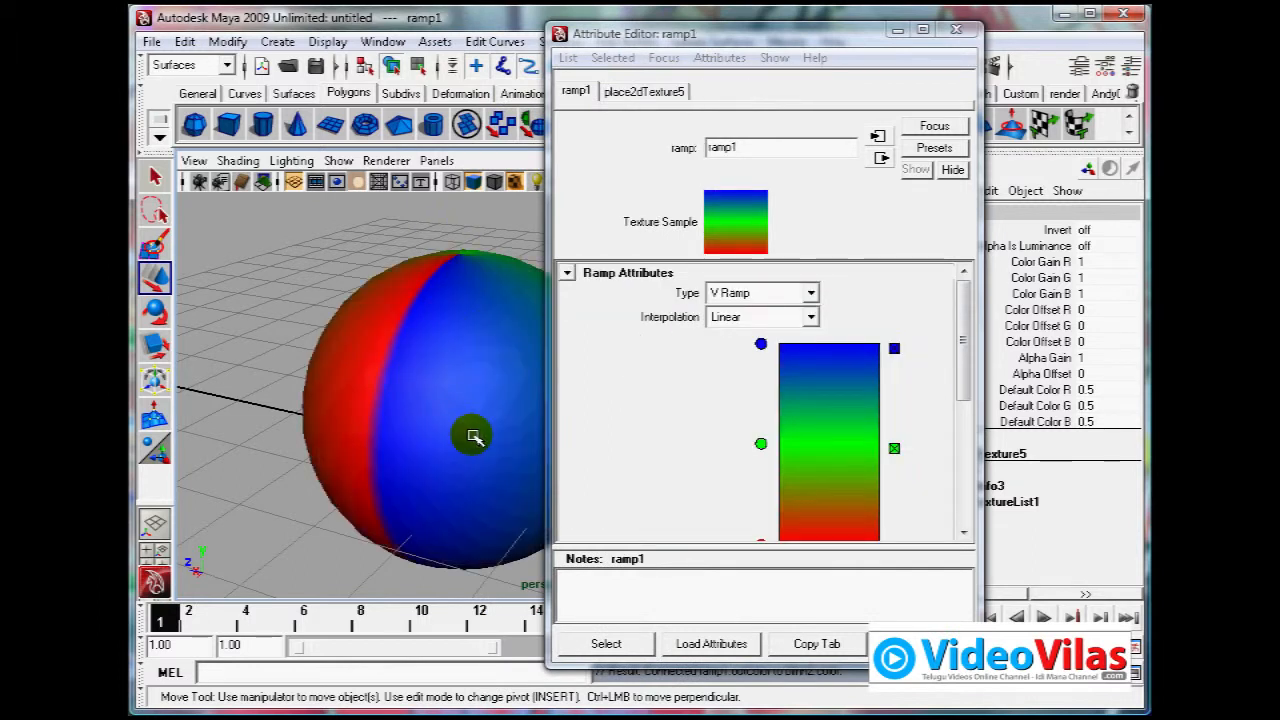
drag(473, 436, 362, 393)
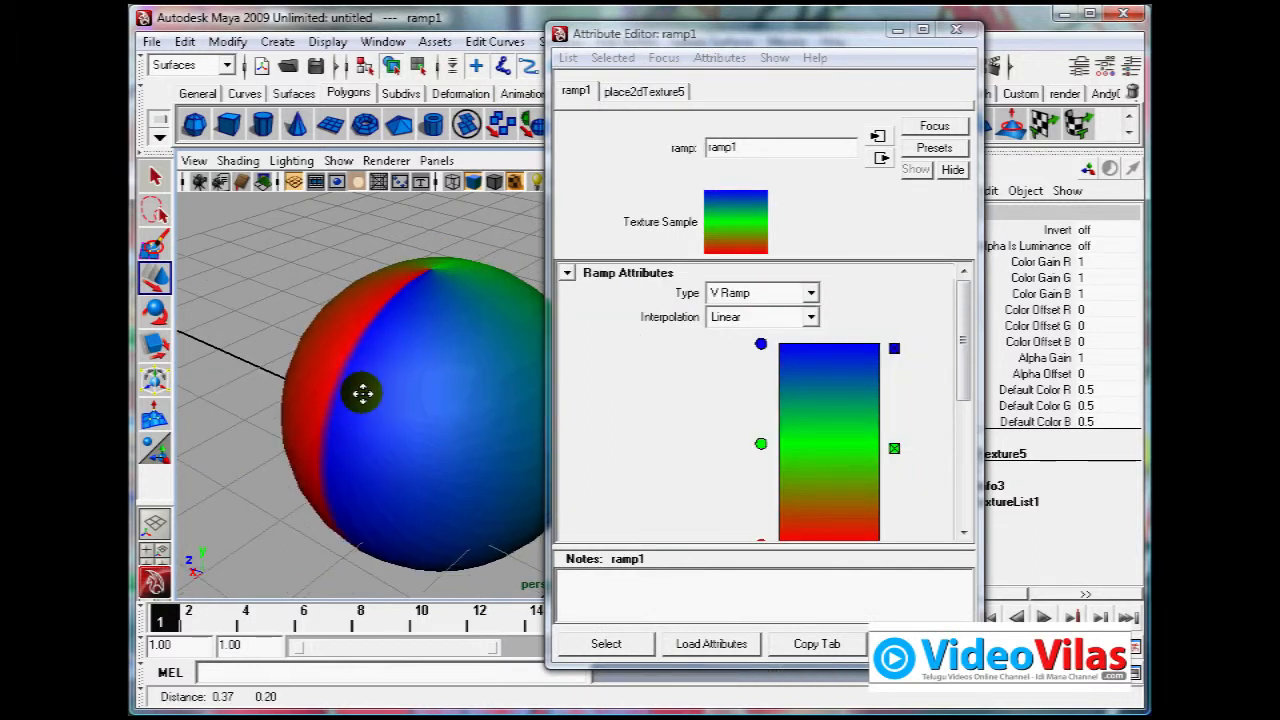
drag(760, 443, 760, 415)
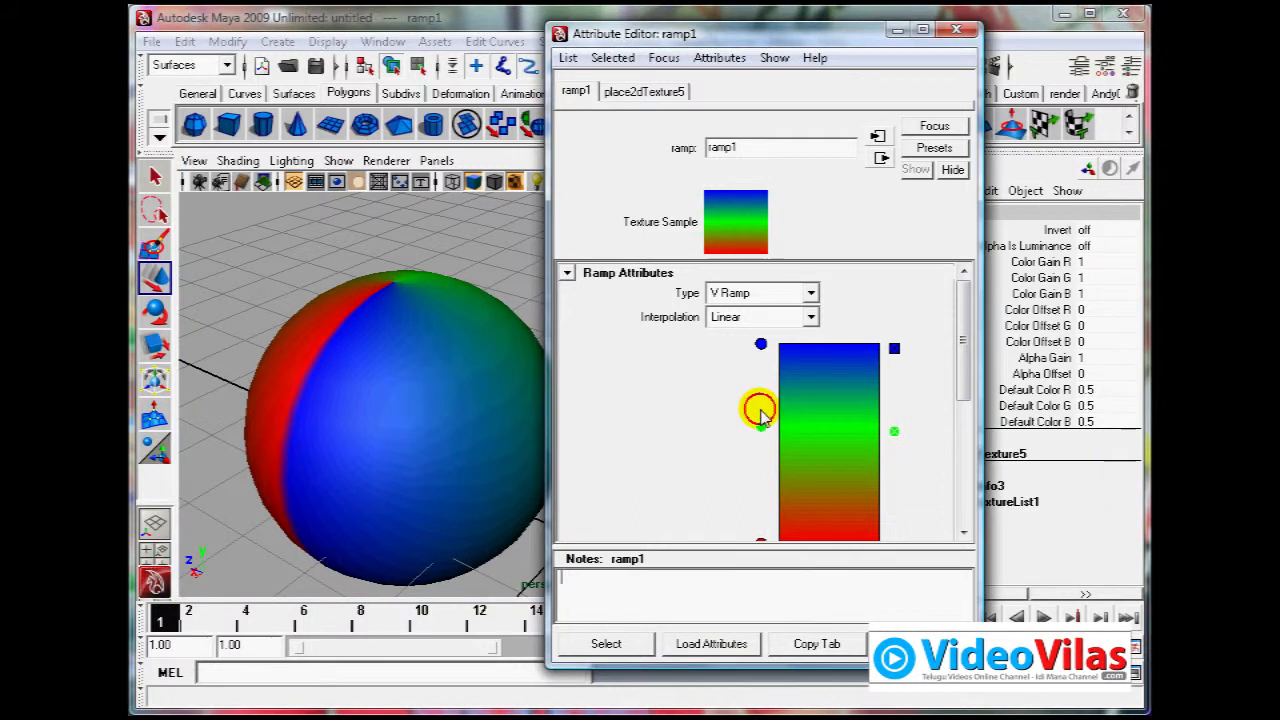
drag(760, 410, 760, 385)
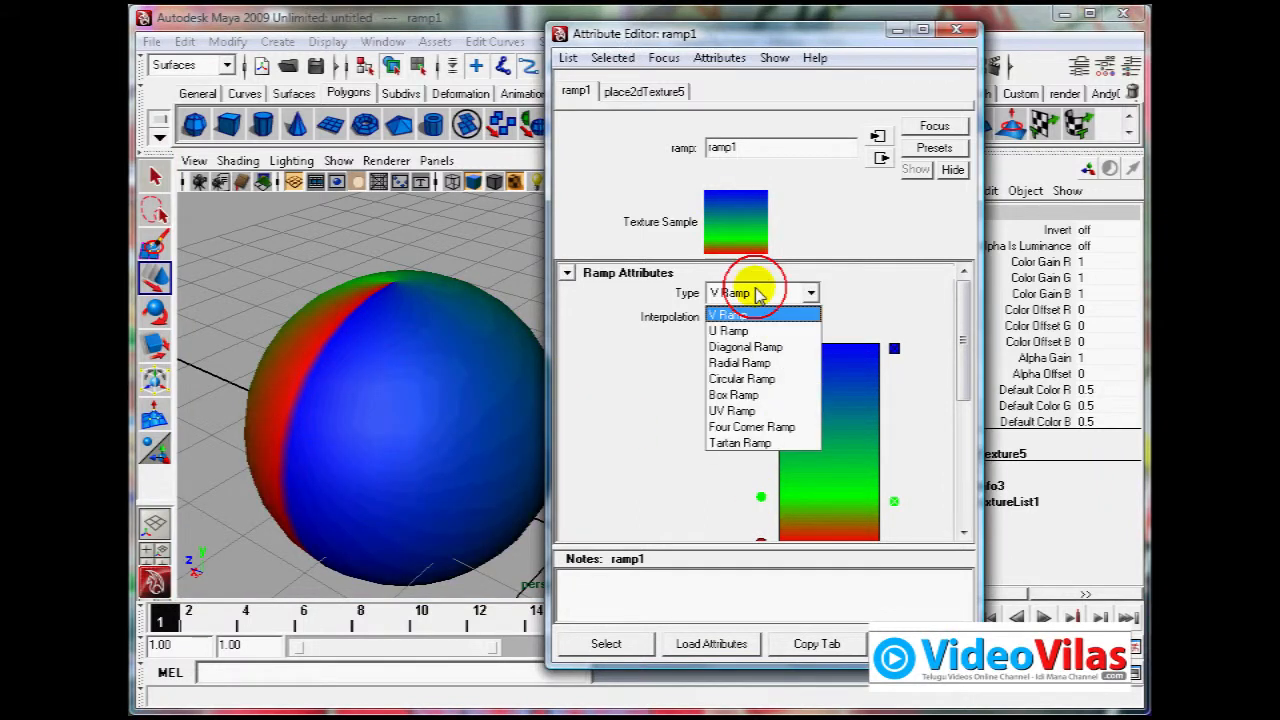
click(745, 346)
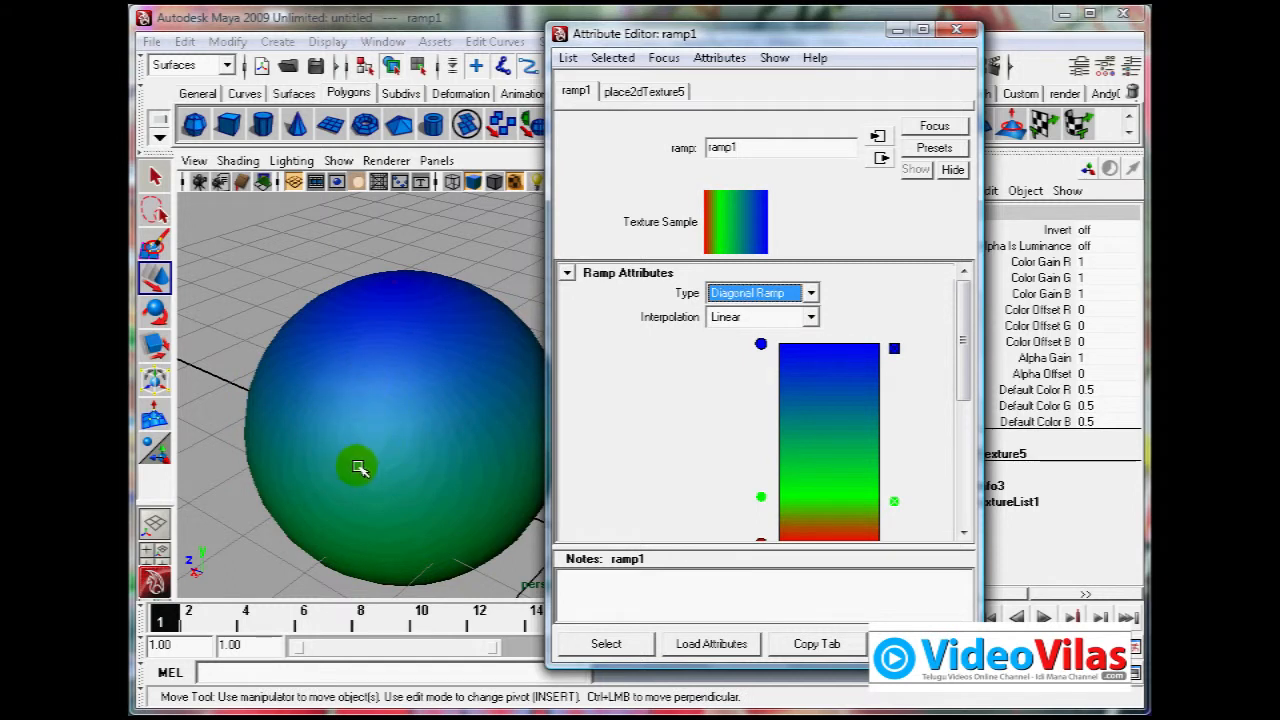
drag(358, 468, 435, 393)
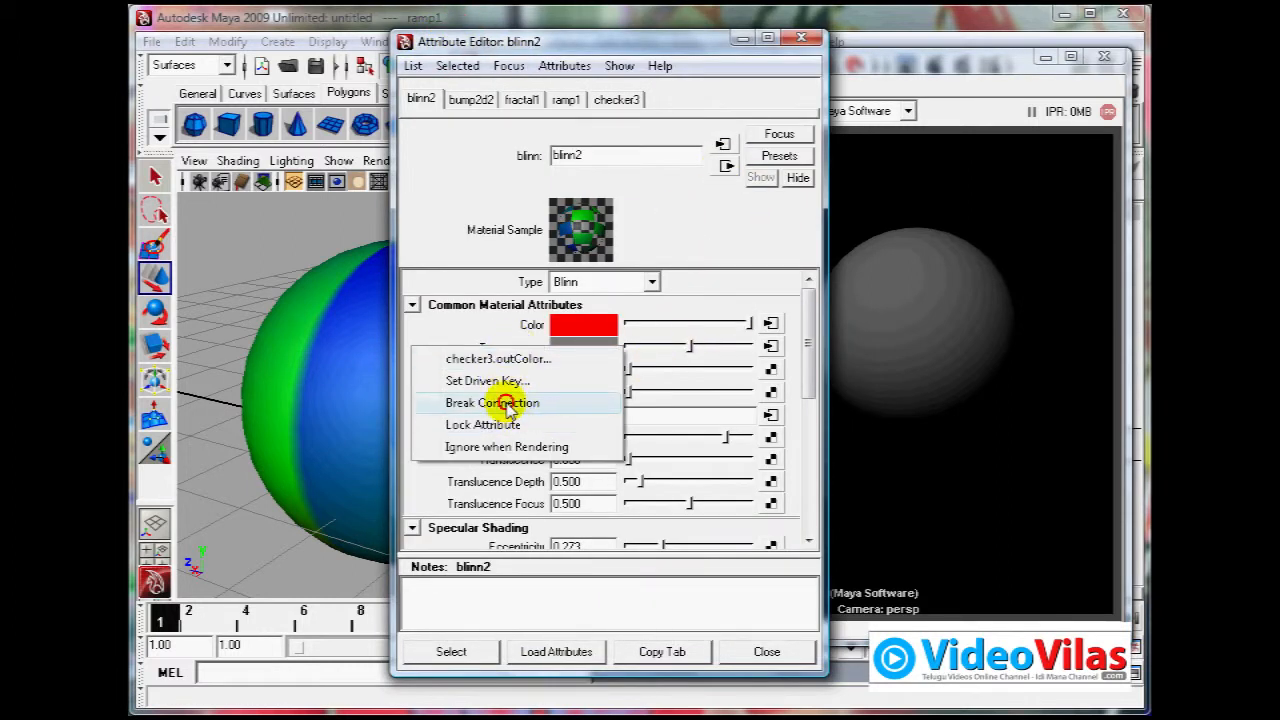
- Disconnect the checker from Transparency and reopen the ramp texture on Color
click(491, 402)
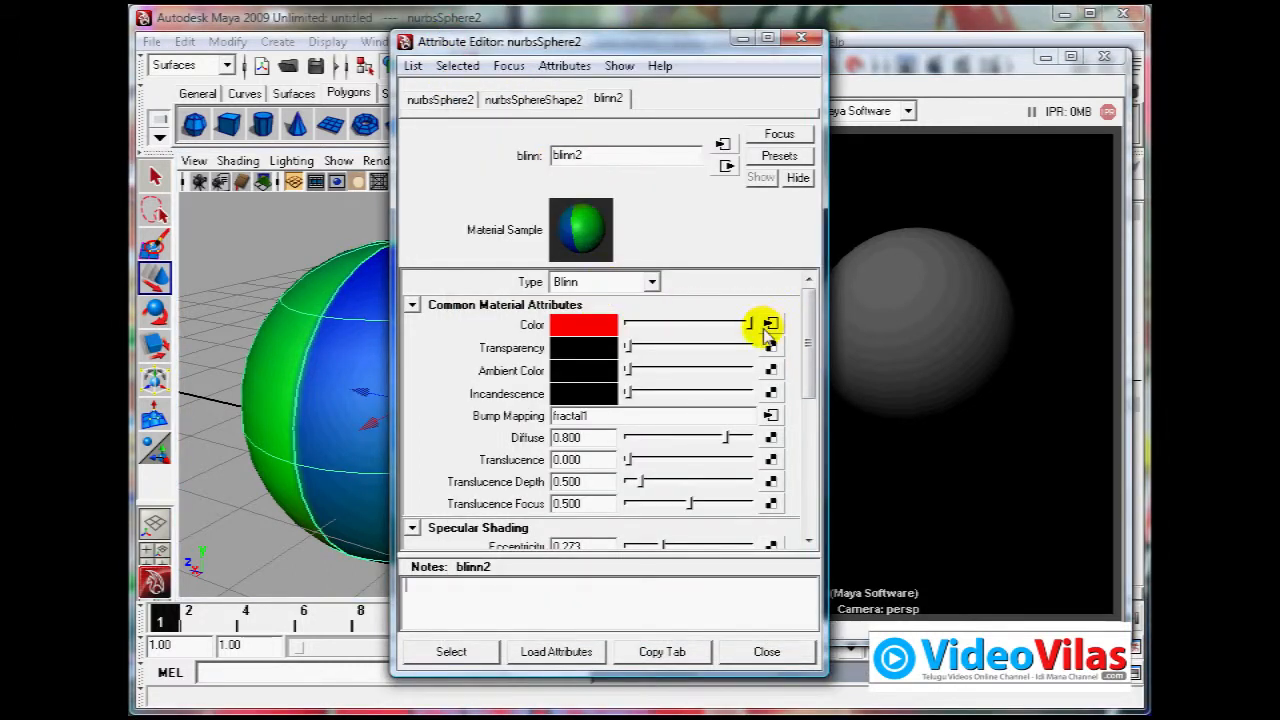
click(770, 324)
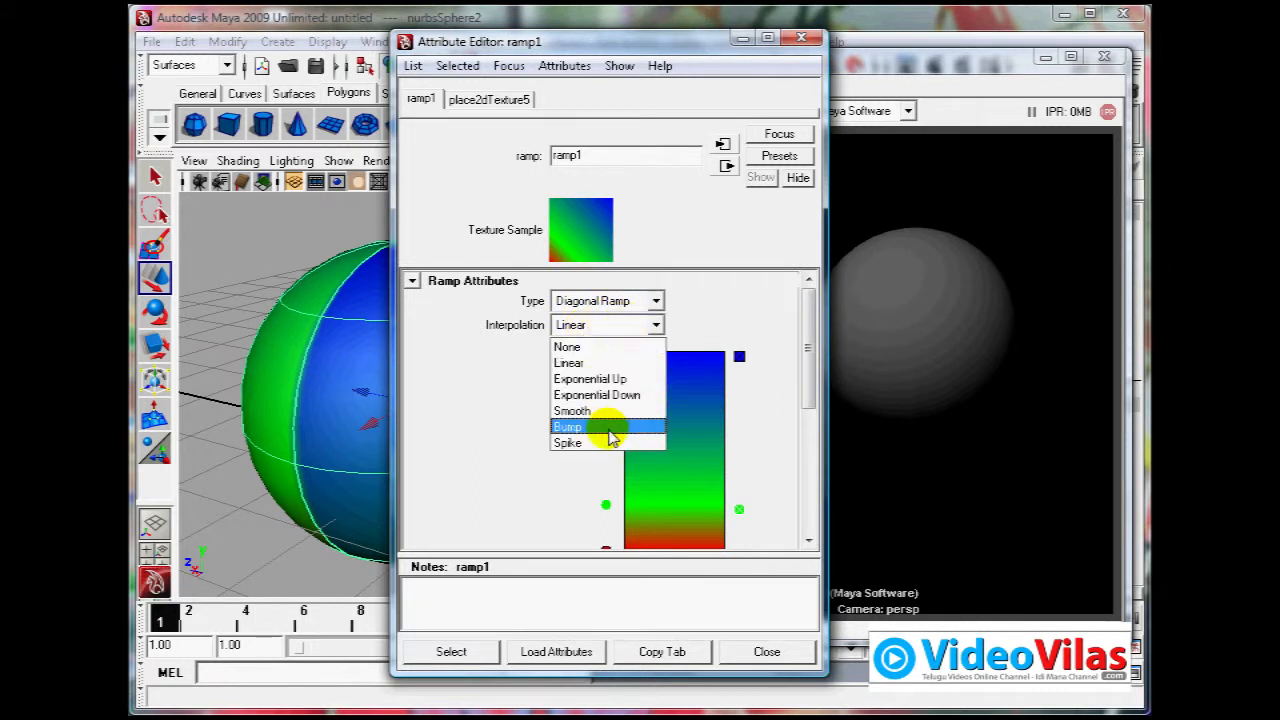
- Set the ramp Type to U Ramp and re-render the sphere in Render View
click(608, 300)
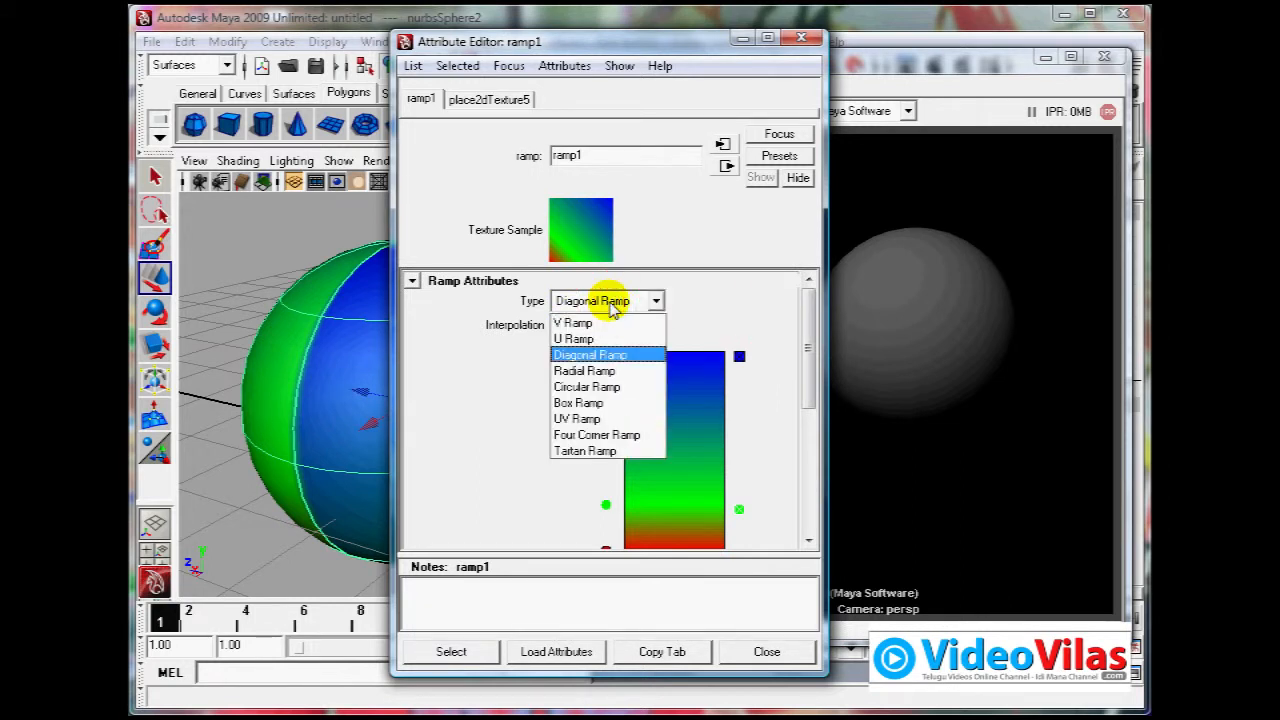
click(573, 338)
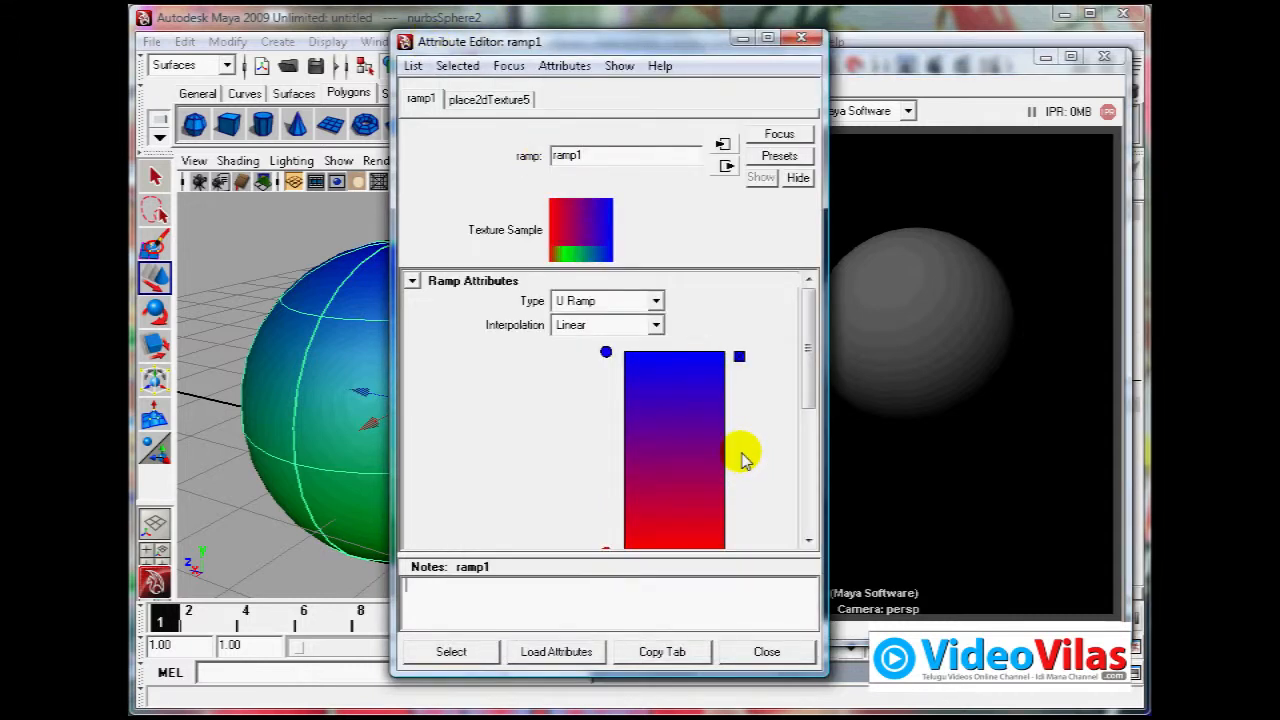
click(479, 111)
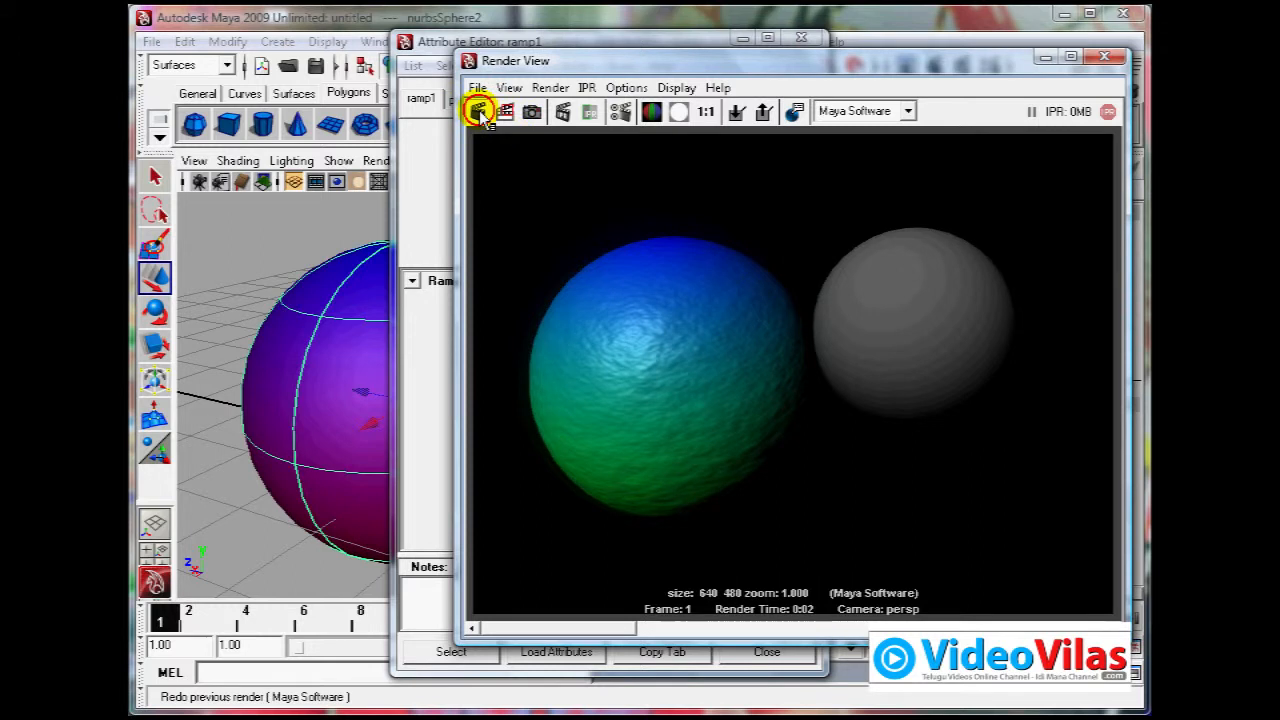
click(479, 111)
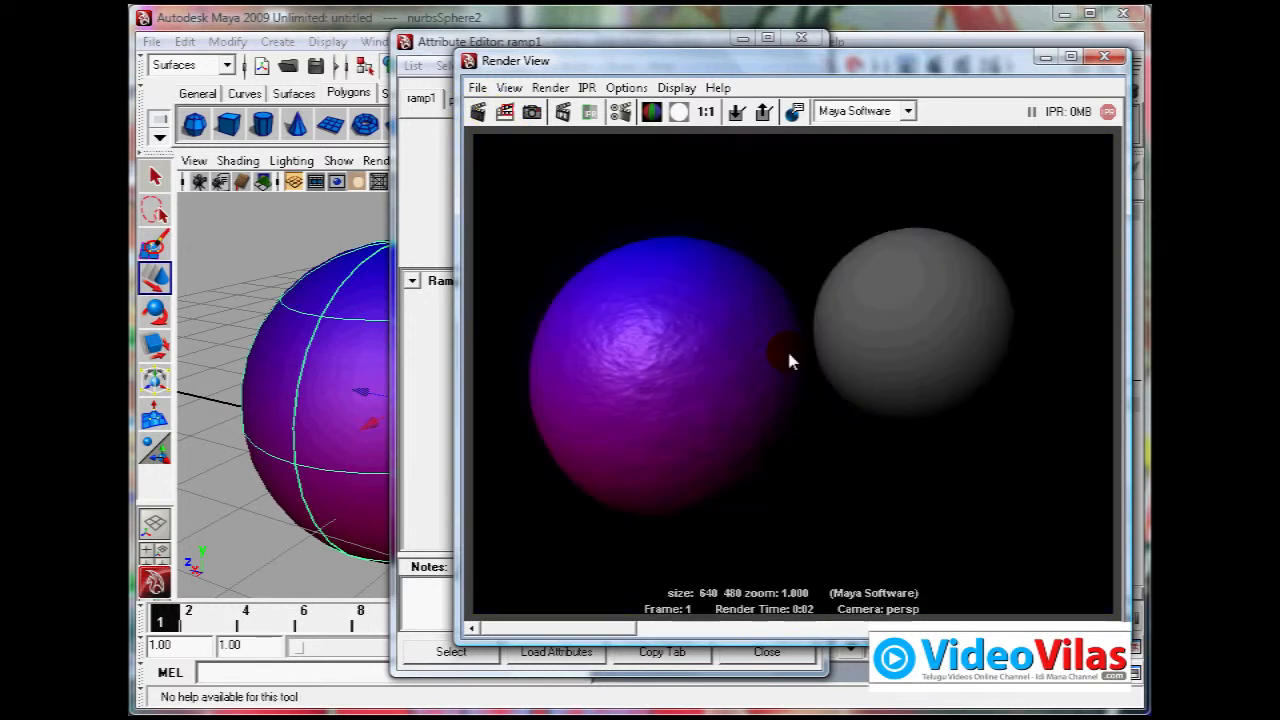
mouse_move(585, 447)
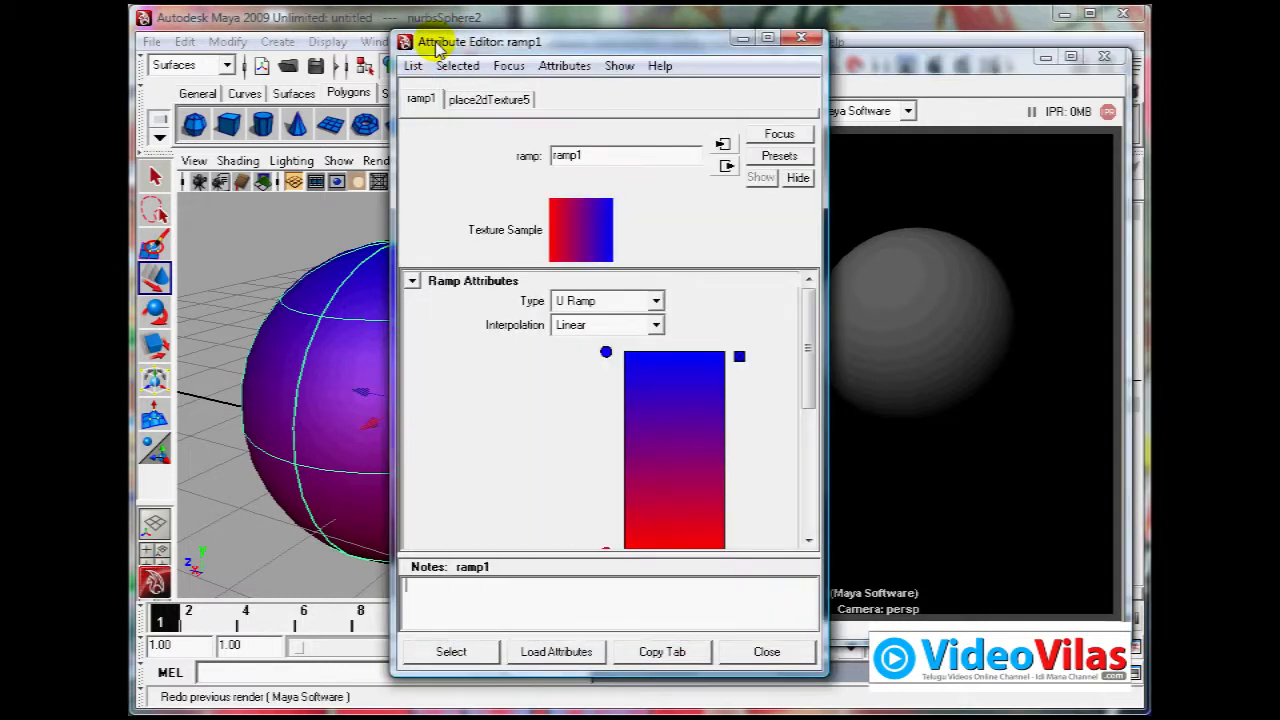
- Return to blinn2 and break the ramp's connection to the Color attribute
click(725, 165)
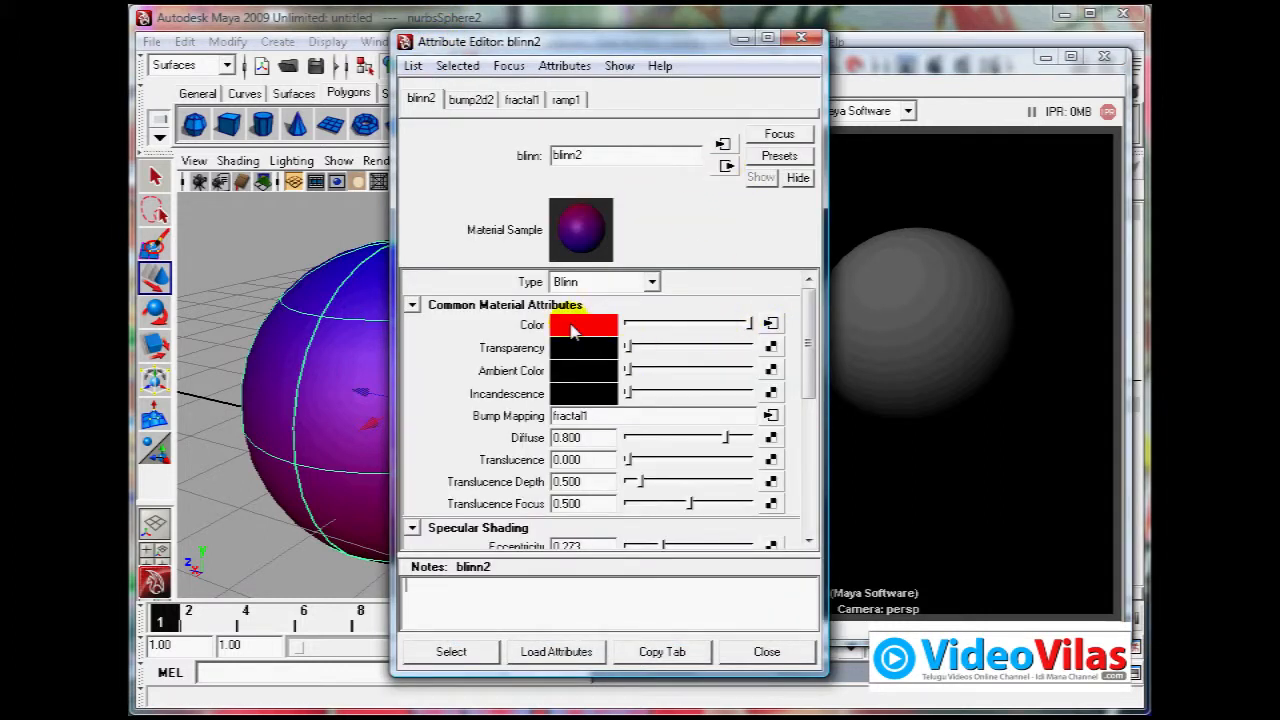
right_click(585, 324)
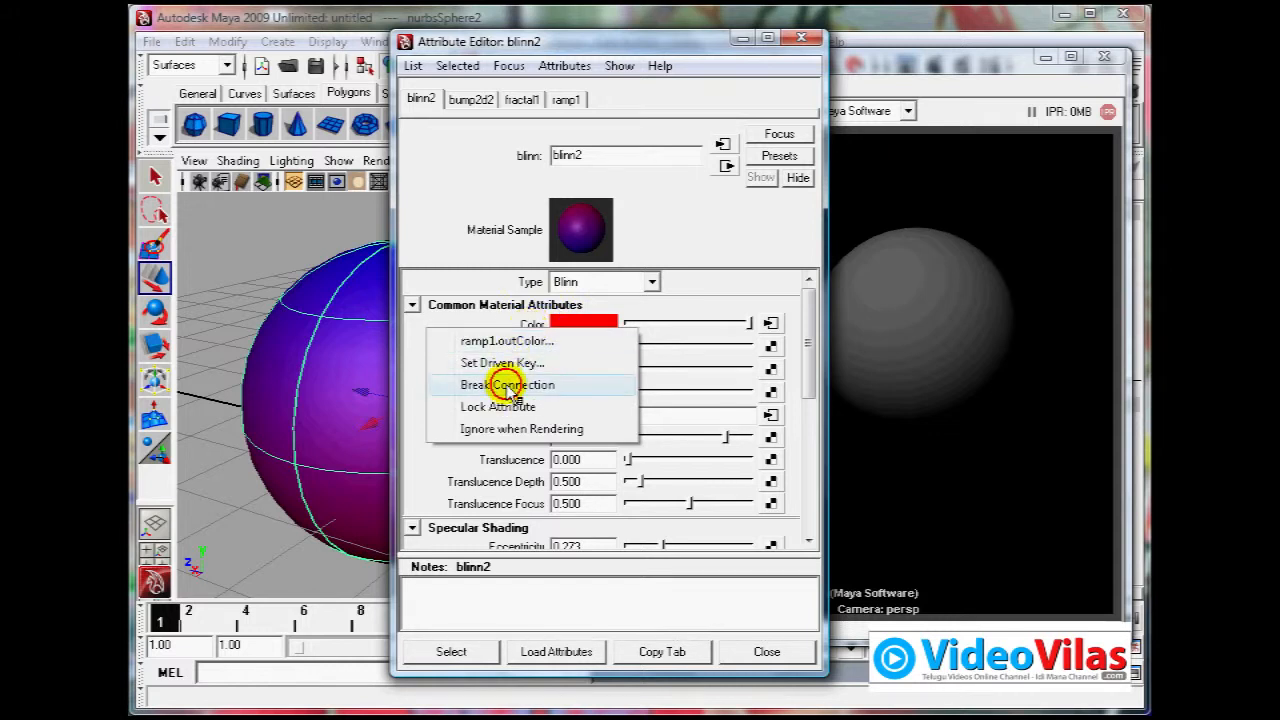
click(507, 385)
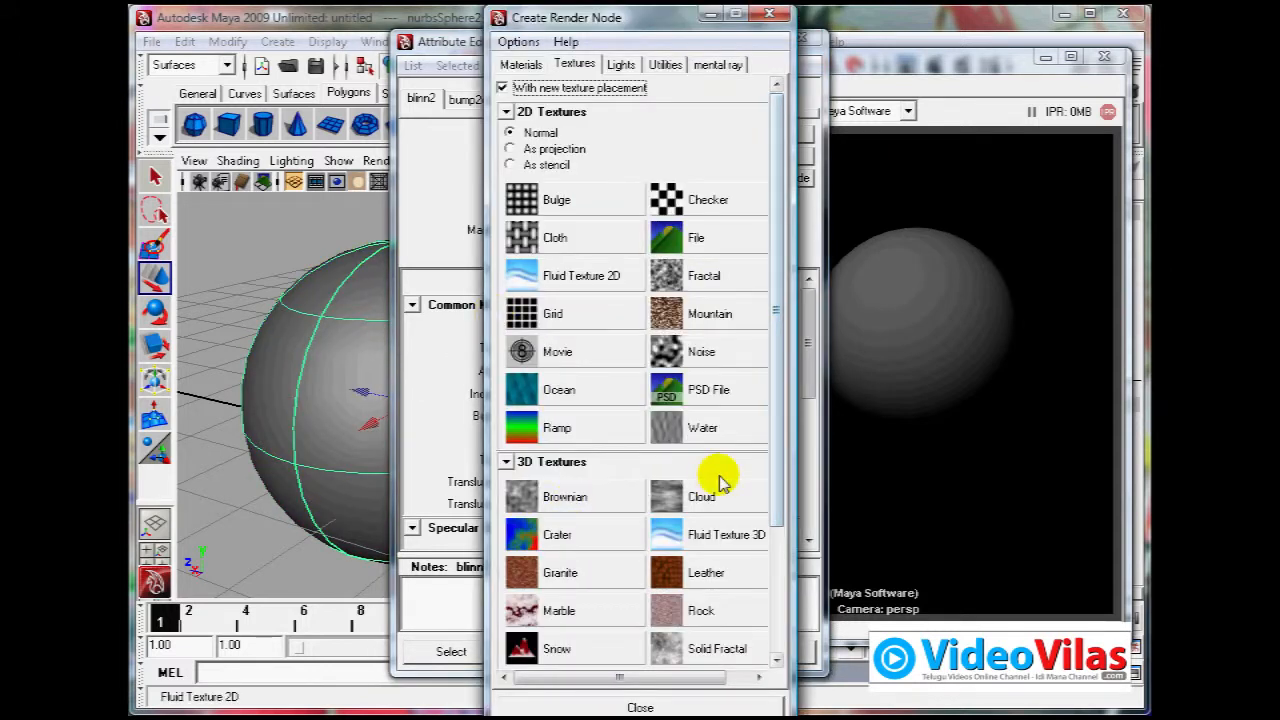